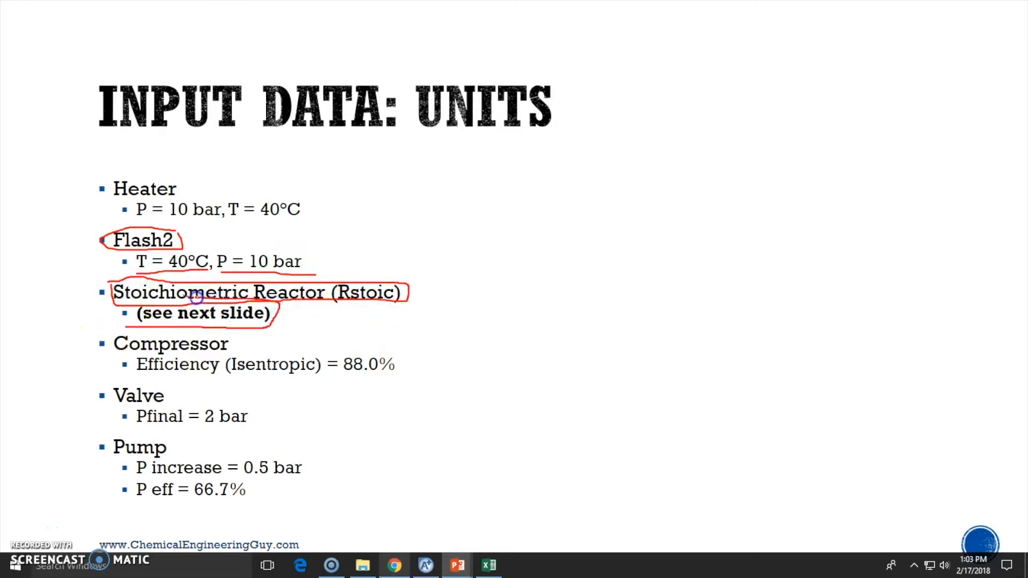
# - On the RStoic slide, circle Q=0 and P=10 bar, strike out T=40°C, and underline the reactions
pyautogui.press('right')
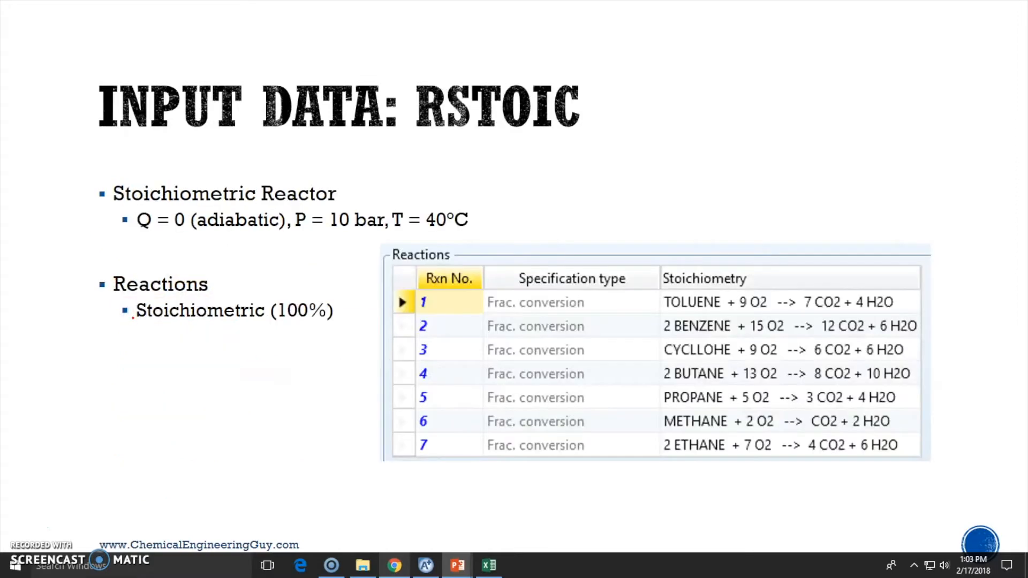
pyautogui.moveTo(41, 178)
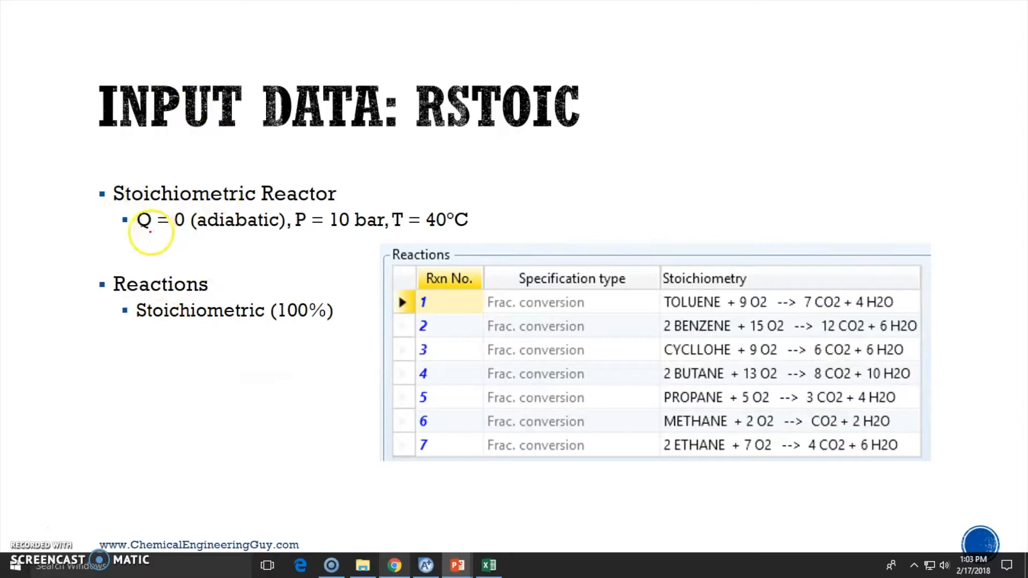
pyautogui.moveTo(122, 233); pyautogui.dragTo(288, 220)
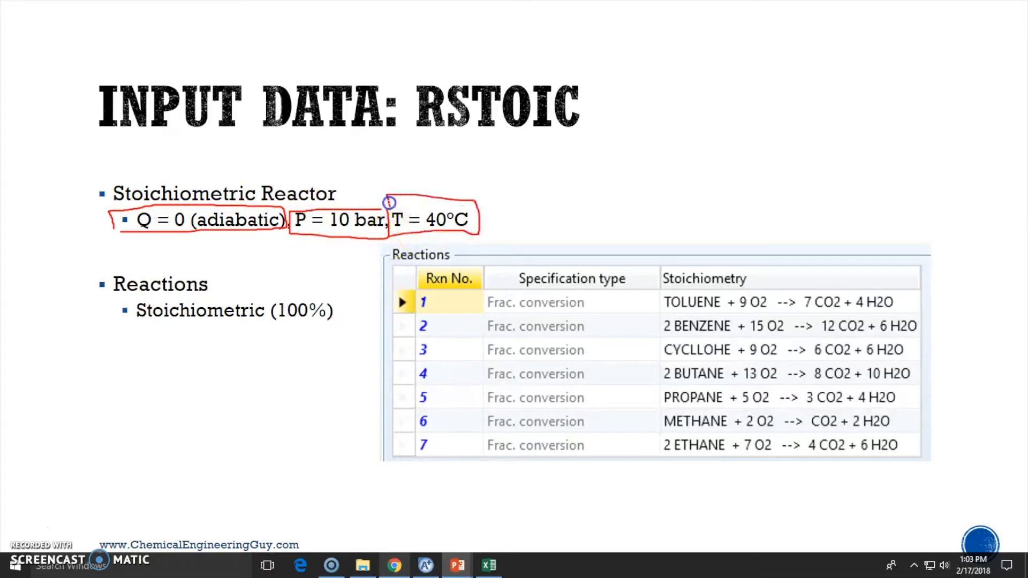
pyautogui.moveTo(393, 207); pyautogui.dragTo(459, 239)
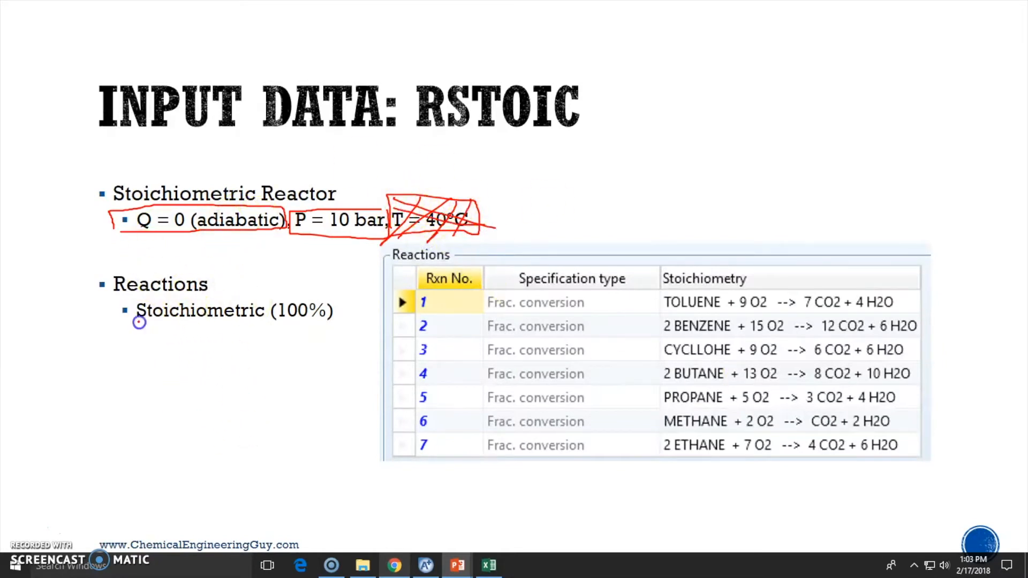
pyautogui.moveTo(138, 323); pyautogui.dragTo(354, 321)
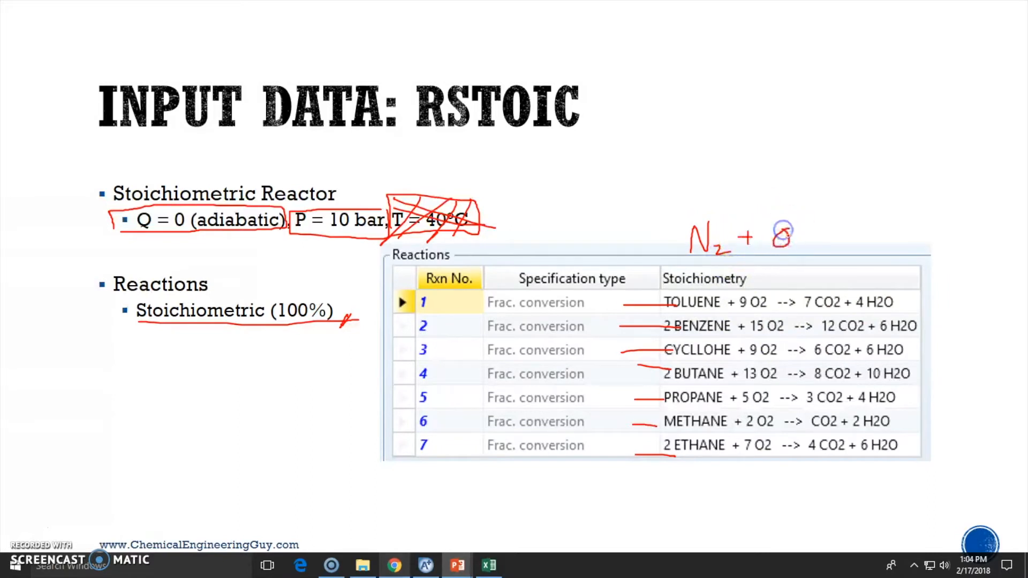
pyautogui.moveTo(787, 237); pyautogui.dragTo(892, 236)
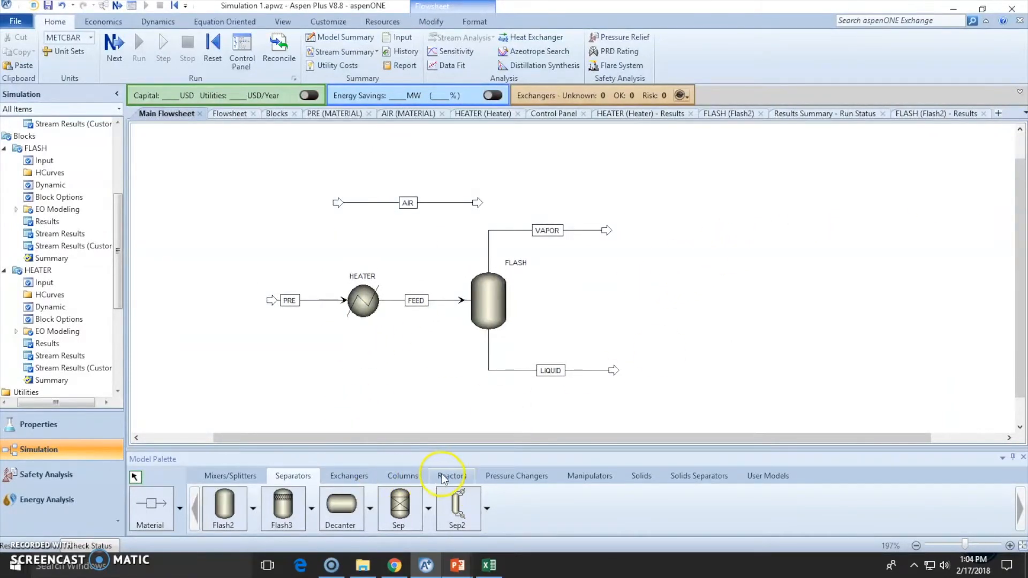
# - Place an RStoic reactor on VAPOR, naming it COMBCHAM with streams NGAS and STACK
pyautogui.click(451, 476)
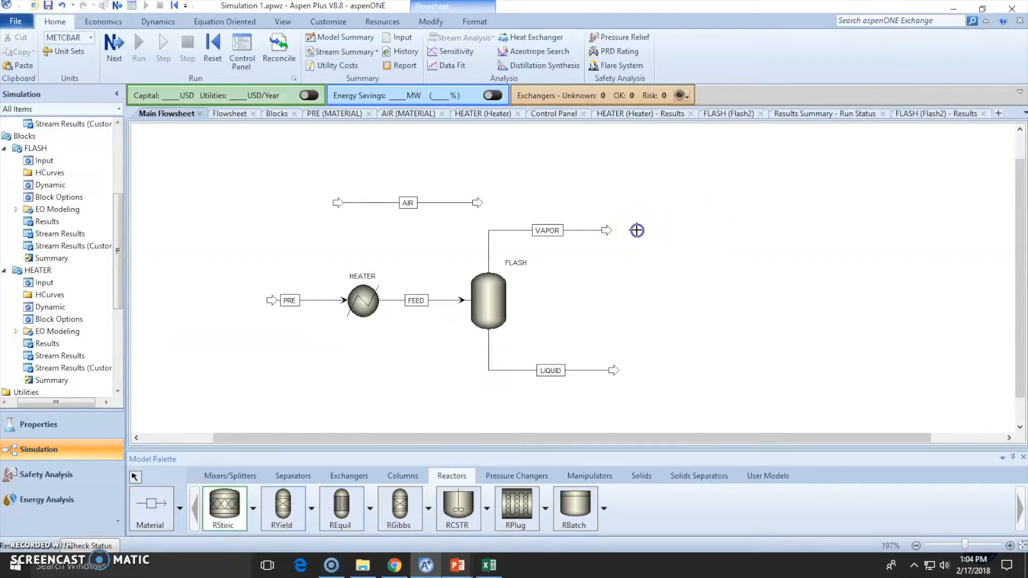
pyautogui.click(637, 231)
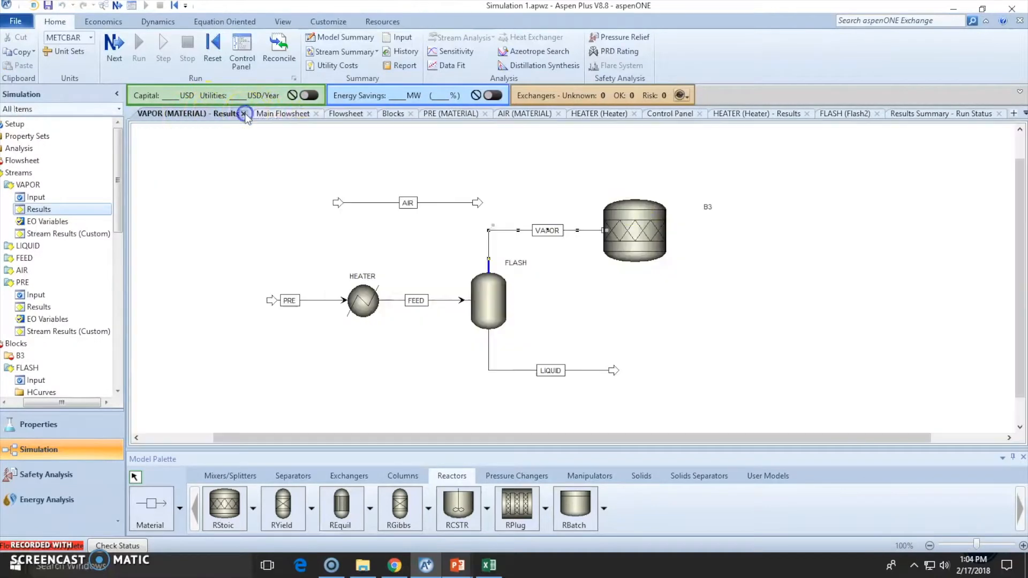
pyautogui.click(244, 114)
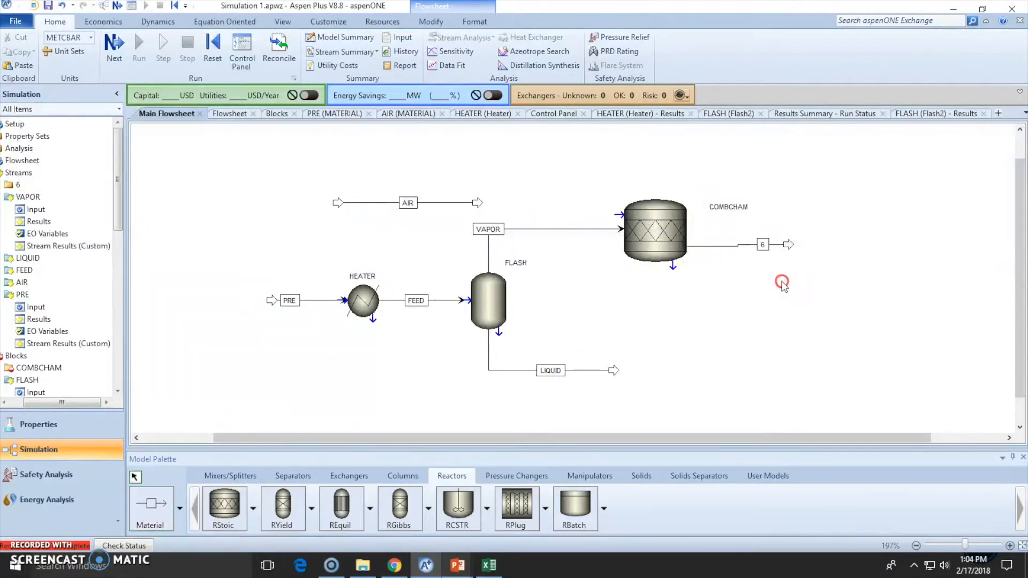
pyautogui.click(763, 244)
pyautogui.write('STACK')
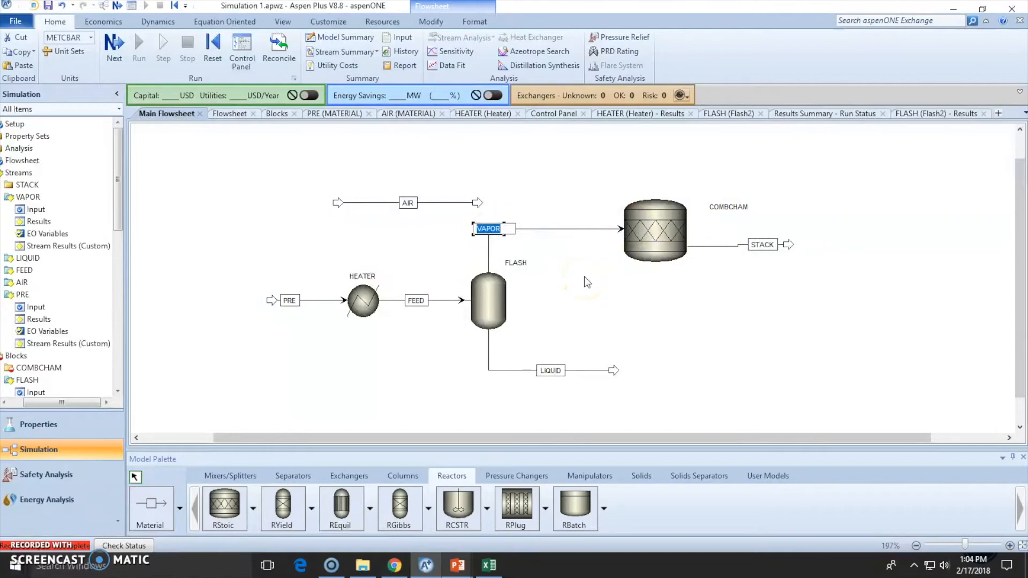
pyautogui.write('NAGA')
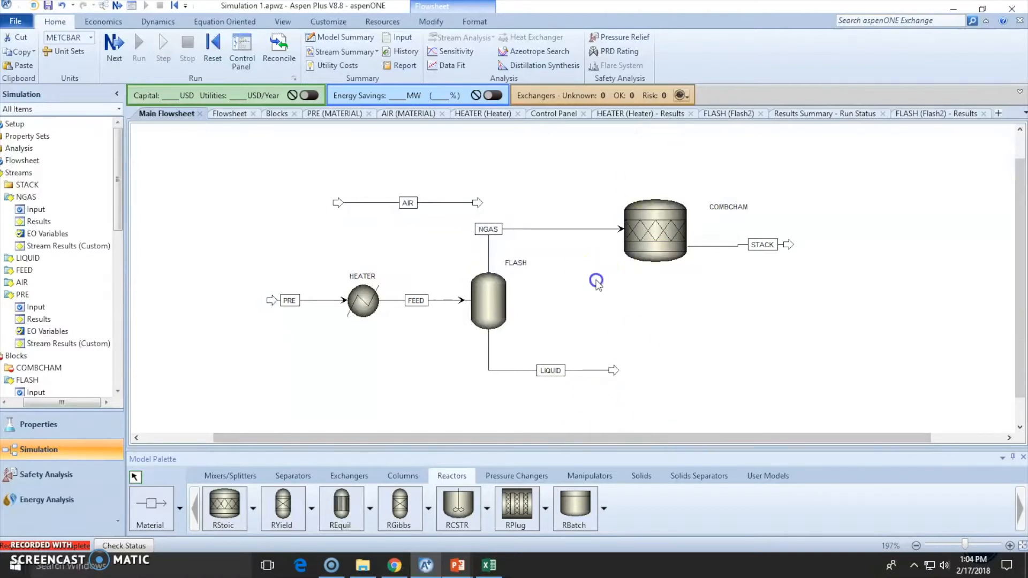
# - Set COMBCHAM to Pressure and Duty: 10 bar, duty 0, vapor-only valid phases
pyautogui.doubleClick(654, 229)
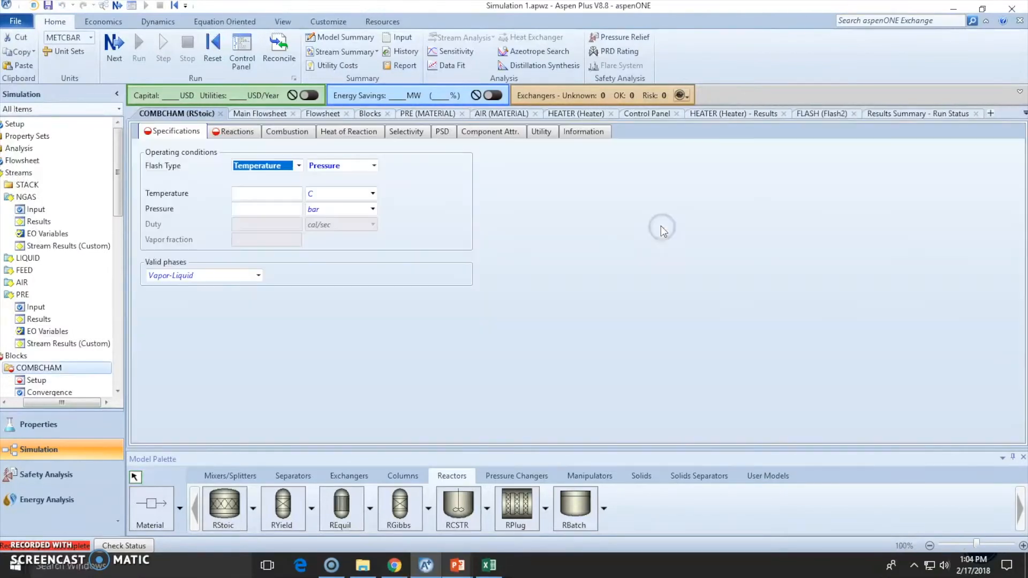
pyautogui.click(297, 165)
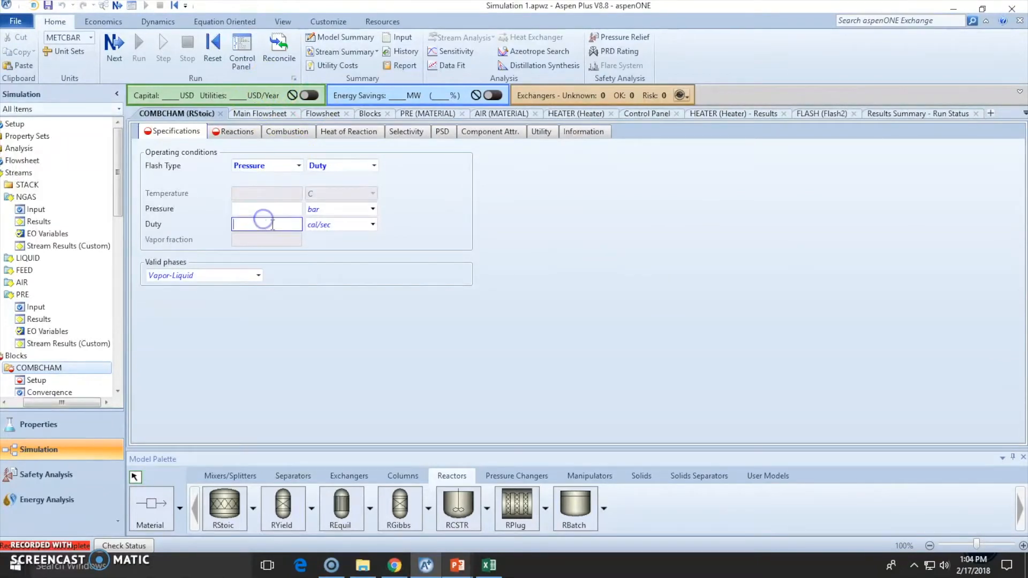
pyautogui.write('0')
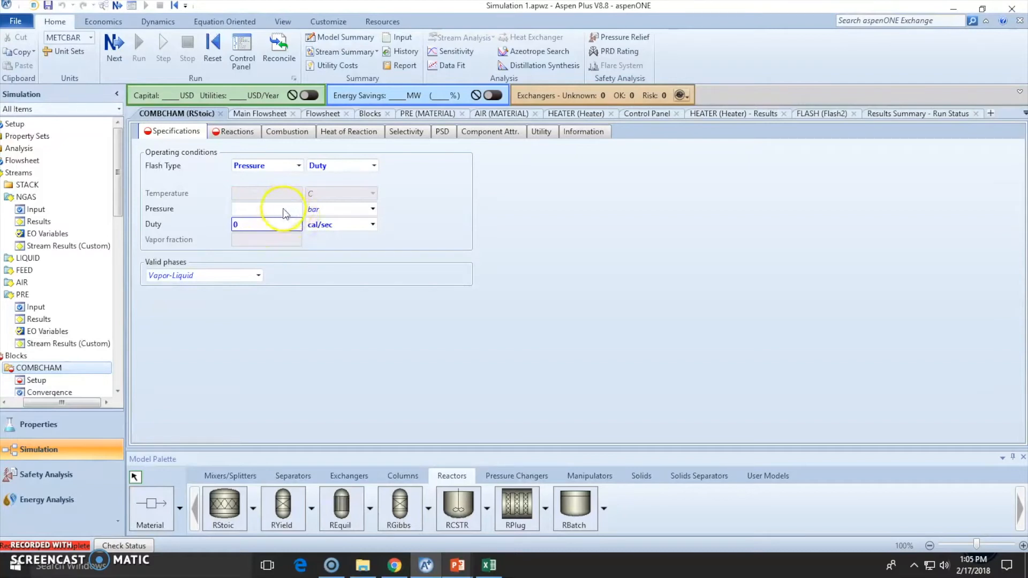
pyautogui.write('10')
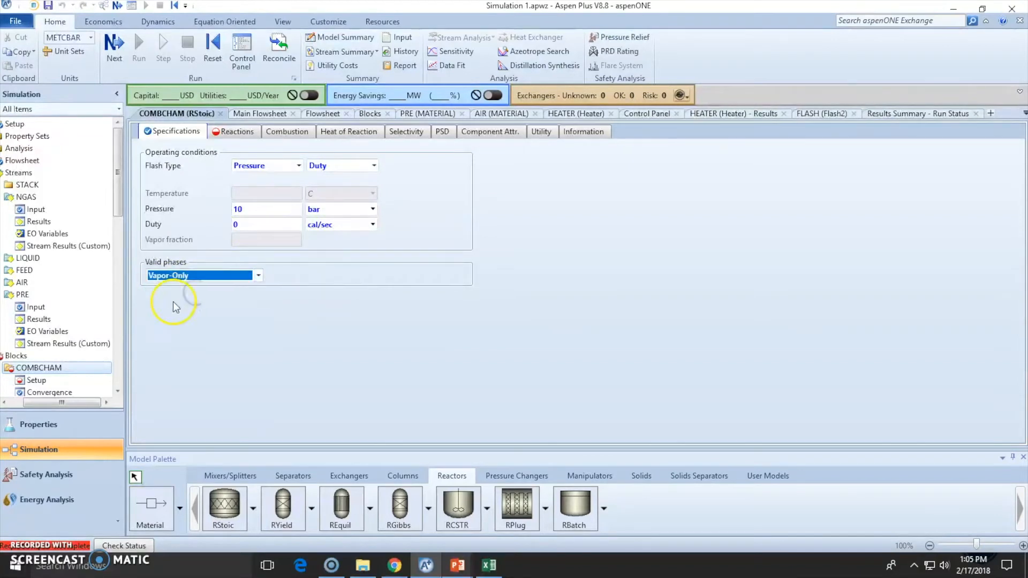
pyautogui.click(237, 131)
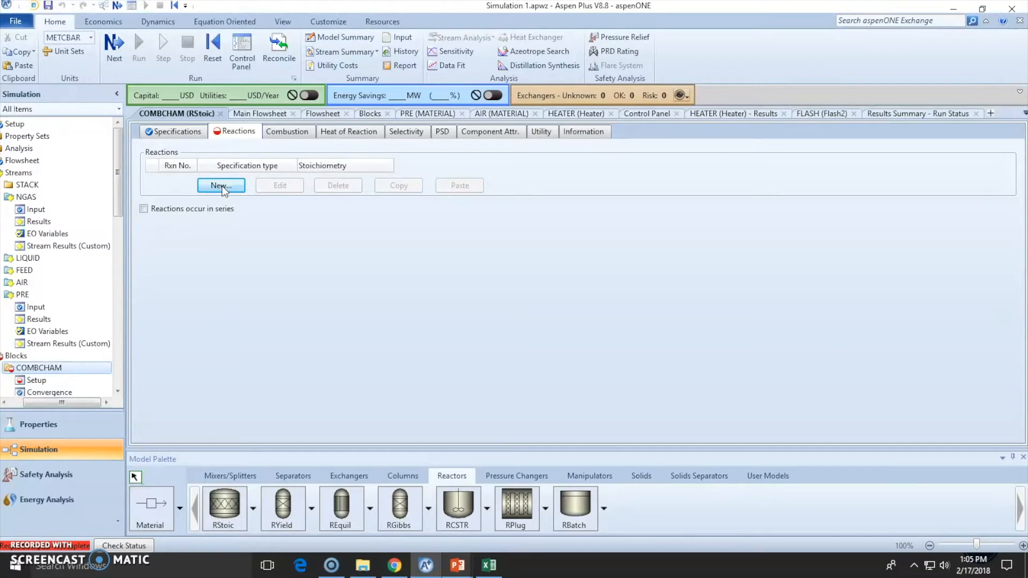
# - Add a new reaction to COMBCHAM and pick CH4 as its first reactant
pyautogui.click(221, 186)
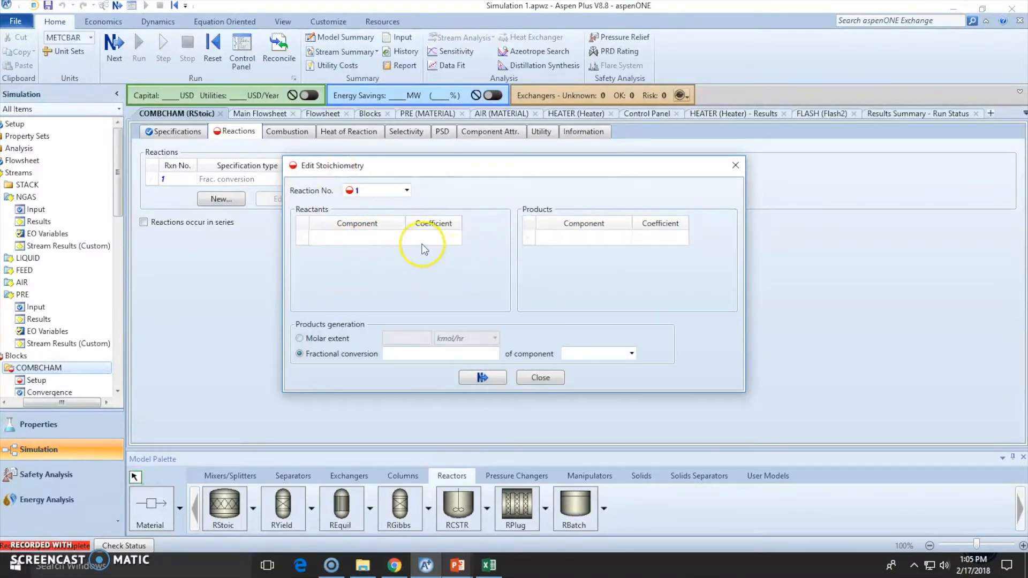
pyautogui.click(399, 237)
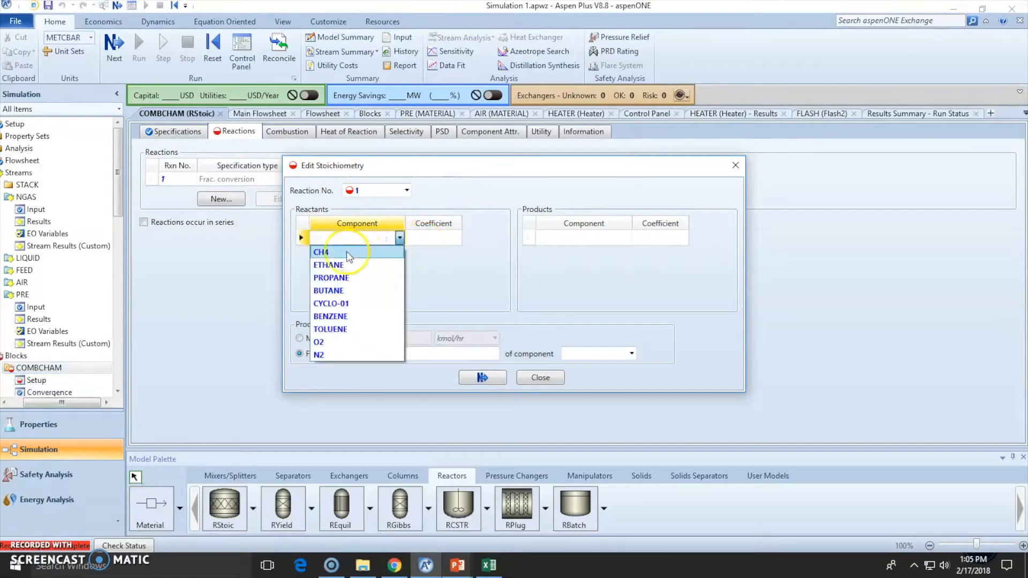
pyautogui.click(321, 251)
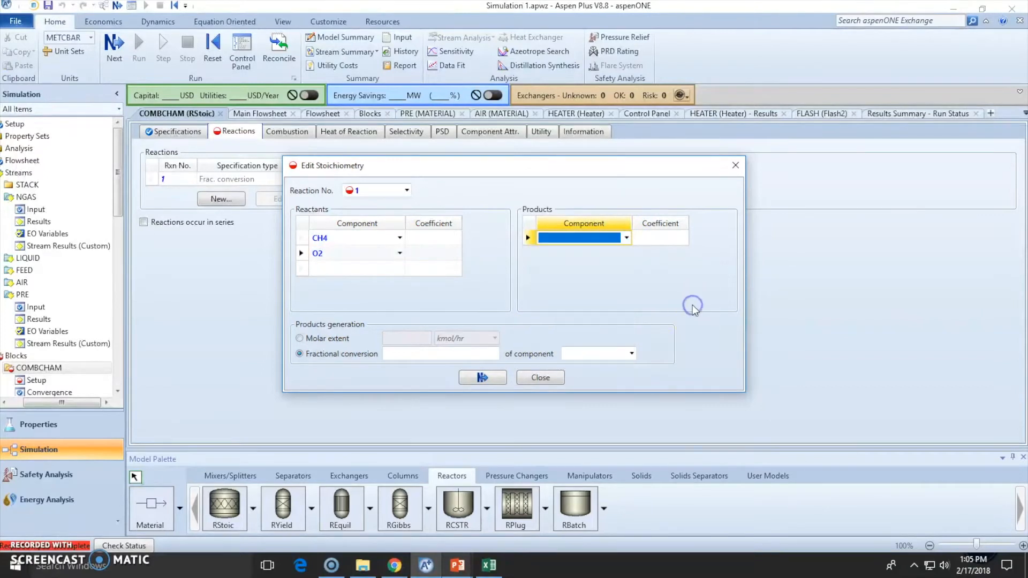
pyautogui.moveTo(719, 187)
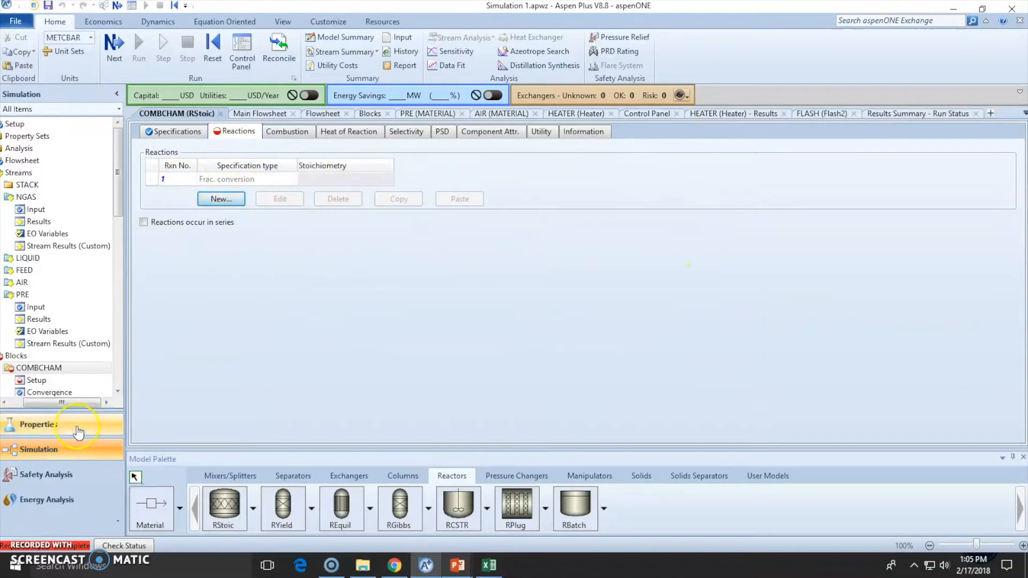
pyautogui.moveTo(334, 306)
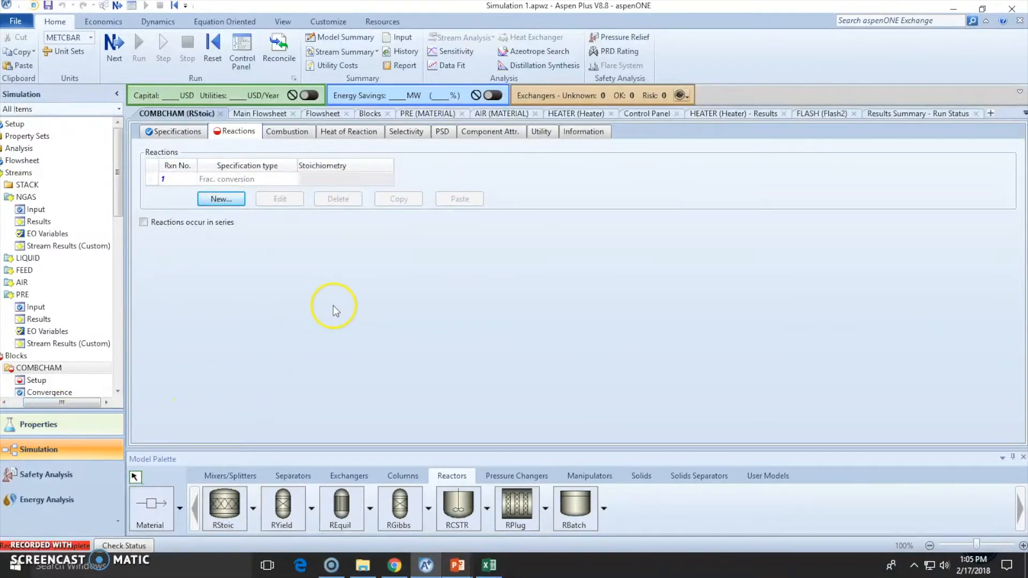
# - Add CO2 and H2O to the component list, accepting the parameter update
pyautogui.click(38, 424)
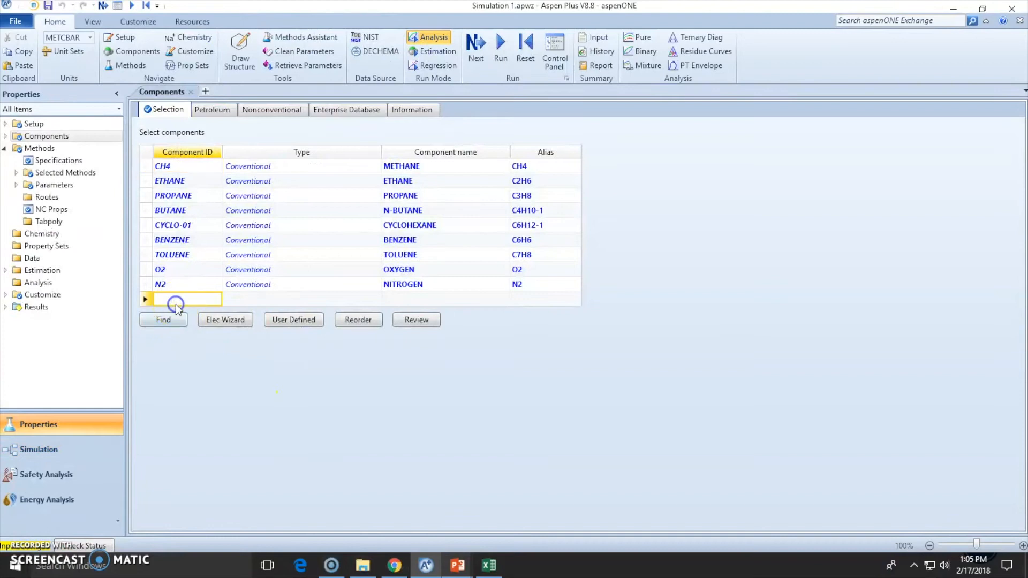
pyautogui.write('CO2')
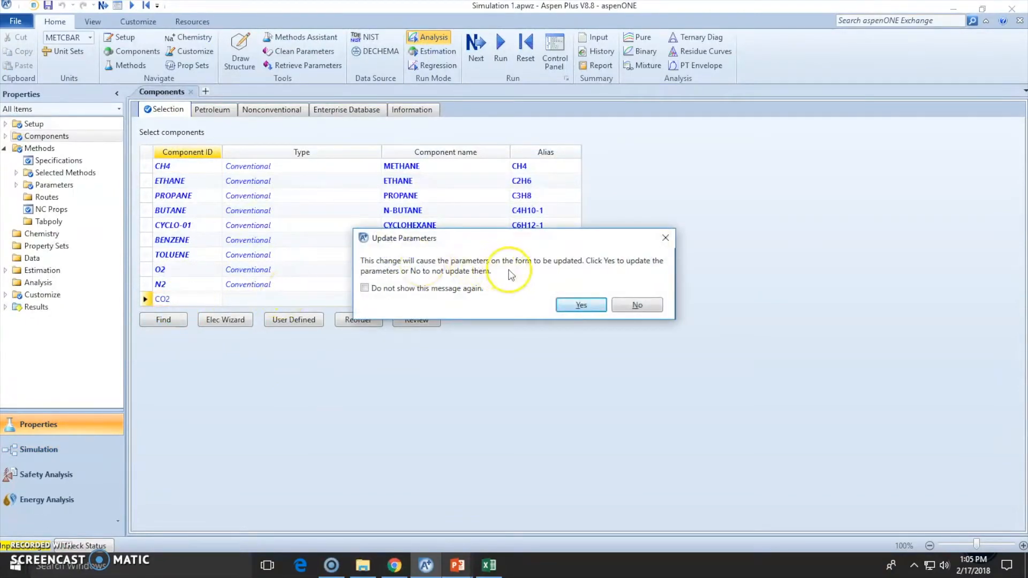
pyautogui.click(579, 305)
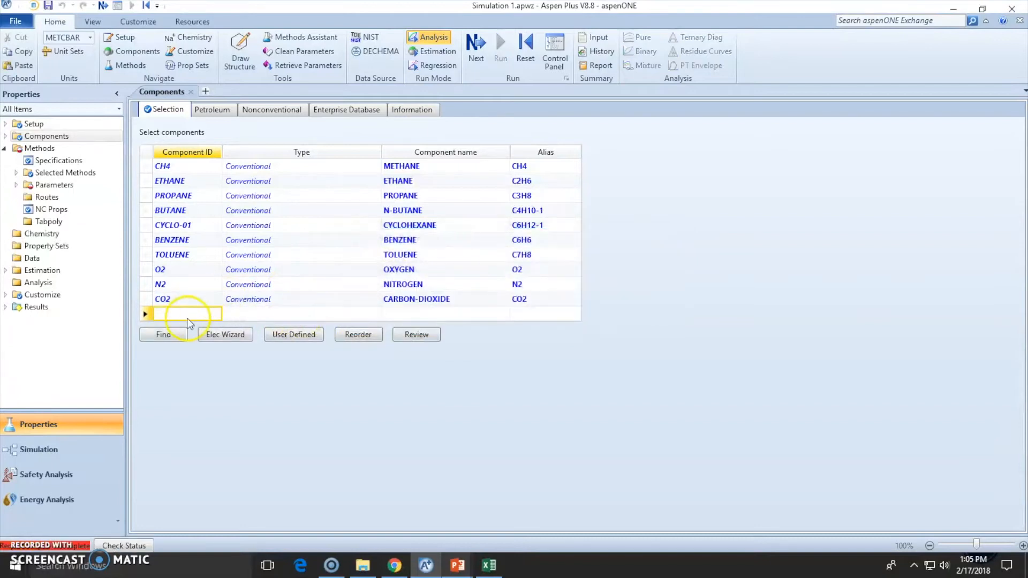
pyautogui.write('H2O')
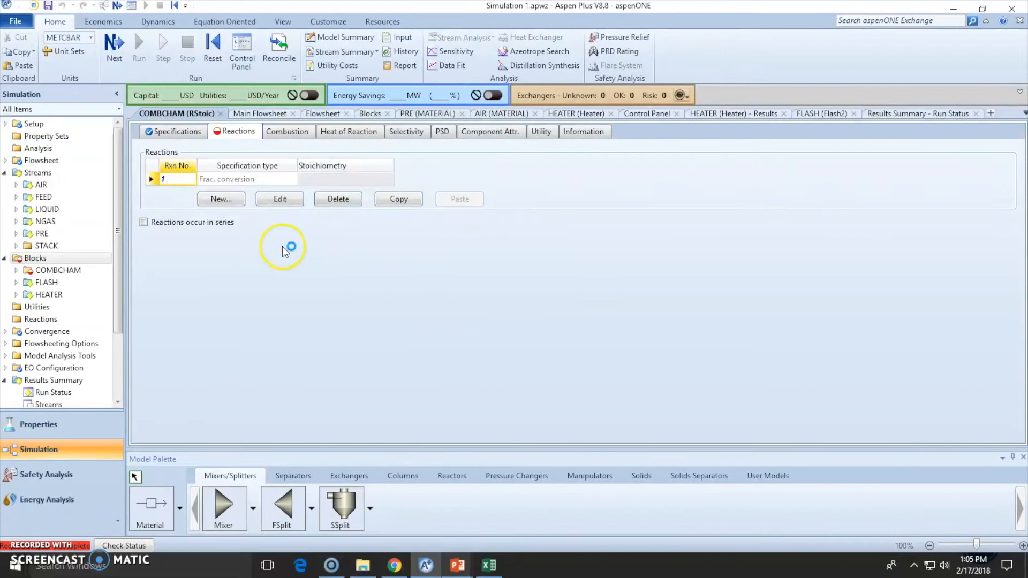
# - Enter reaction 1 coefficients CH4 -1, O2 -2, CO2 1, H2O 2, with fractional conversion 1
pyautogui.click(221, 198)
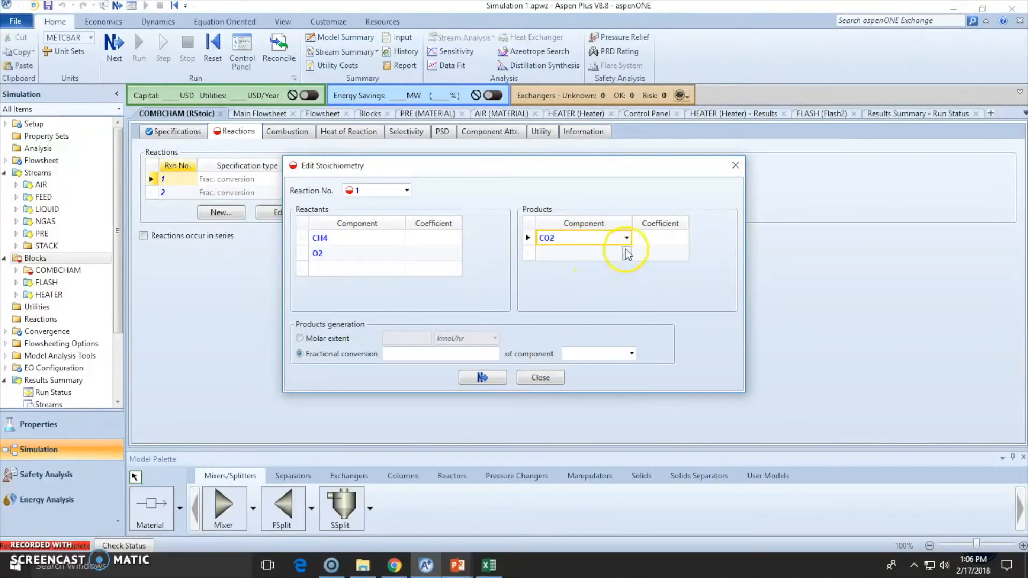
pyautogui.write('H2O')
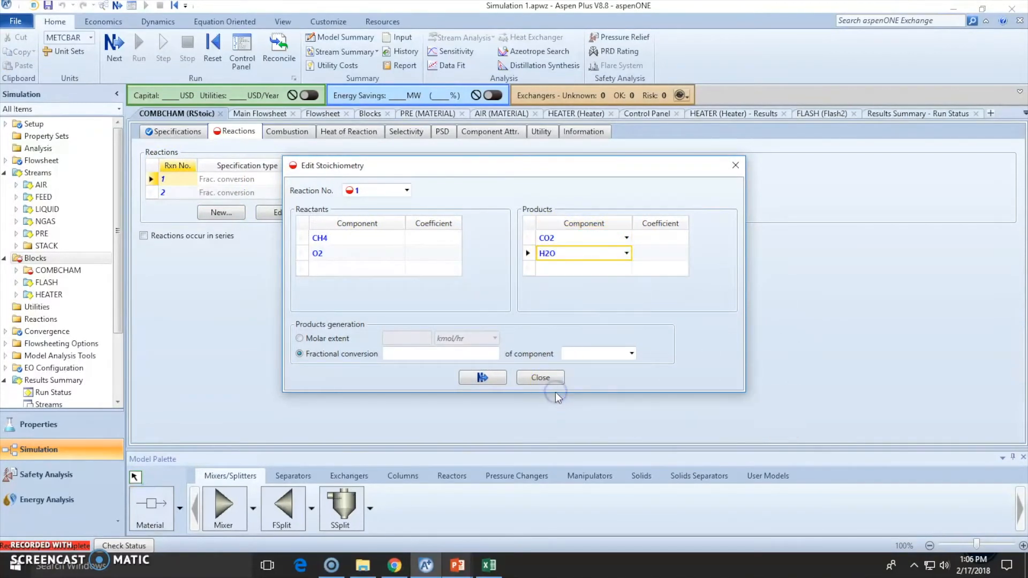
pyautogui.click(433, 237)
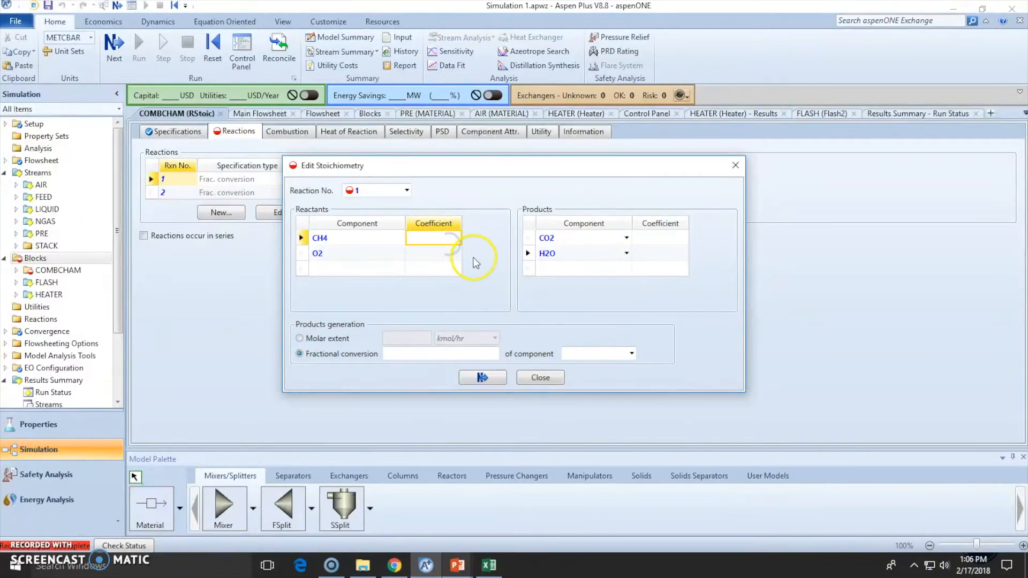
pyautogui.write('-1')
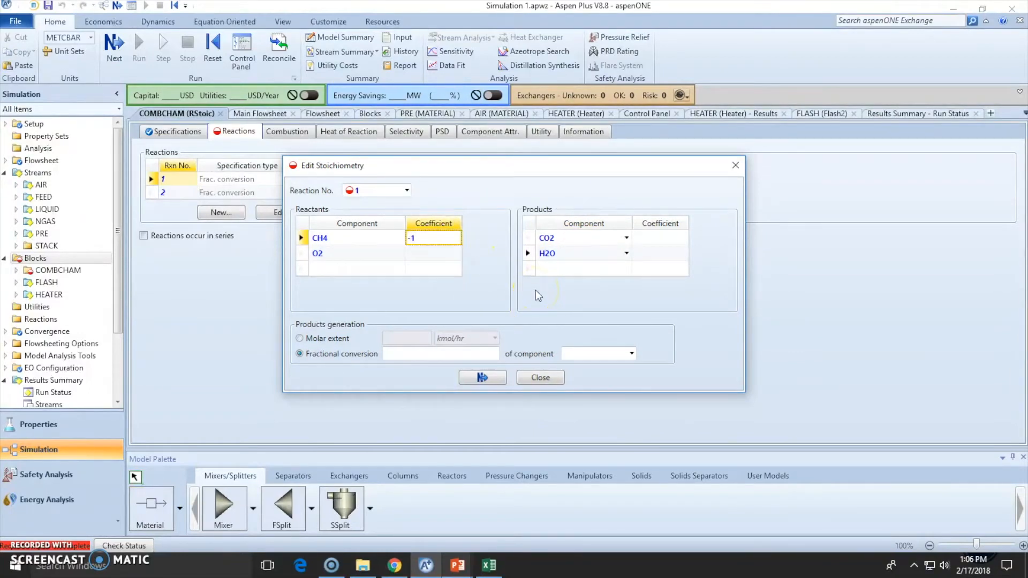
pyautogui.click(449, 254)
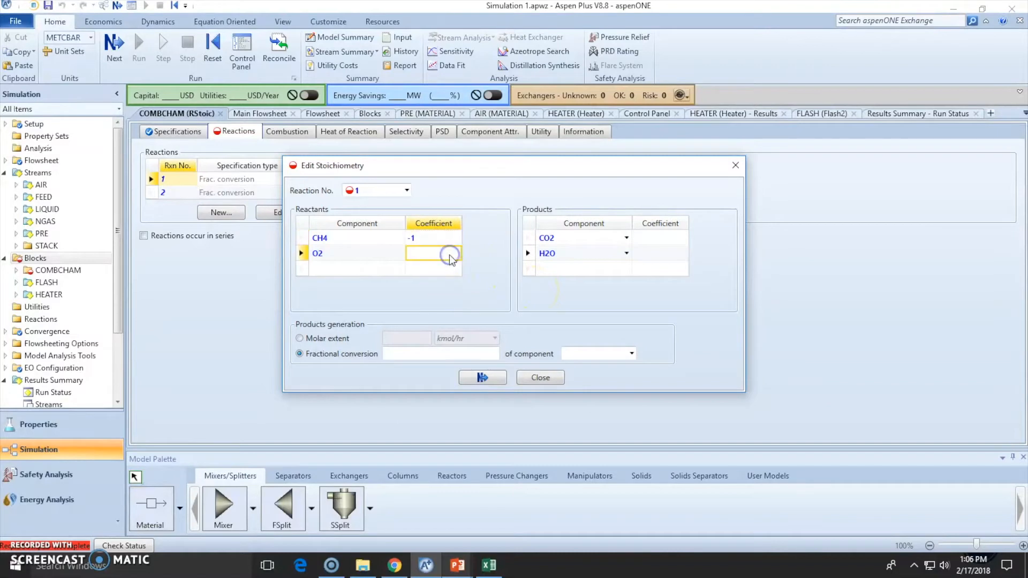
pyautogui.write('-2')
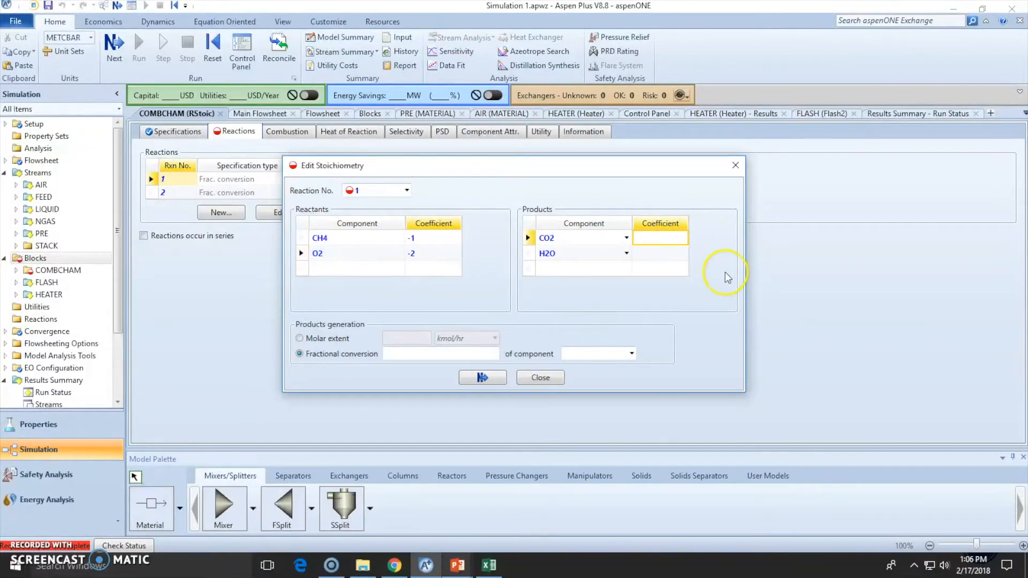
pyautogui.write('1')
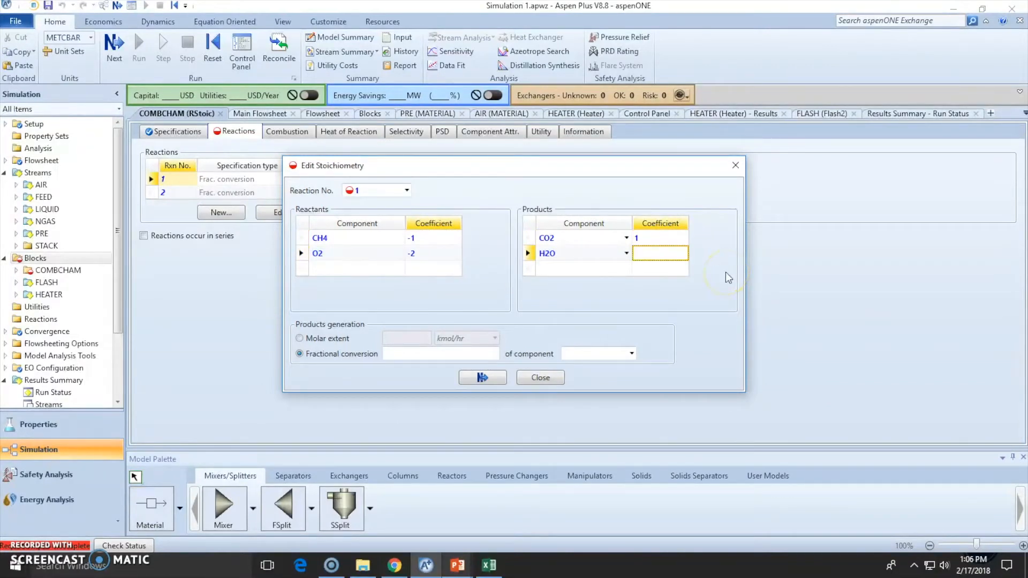
pyautogui.write('2')
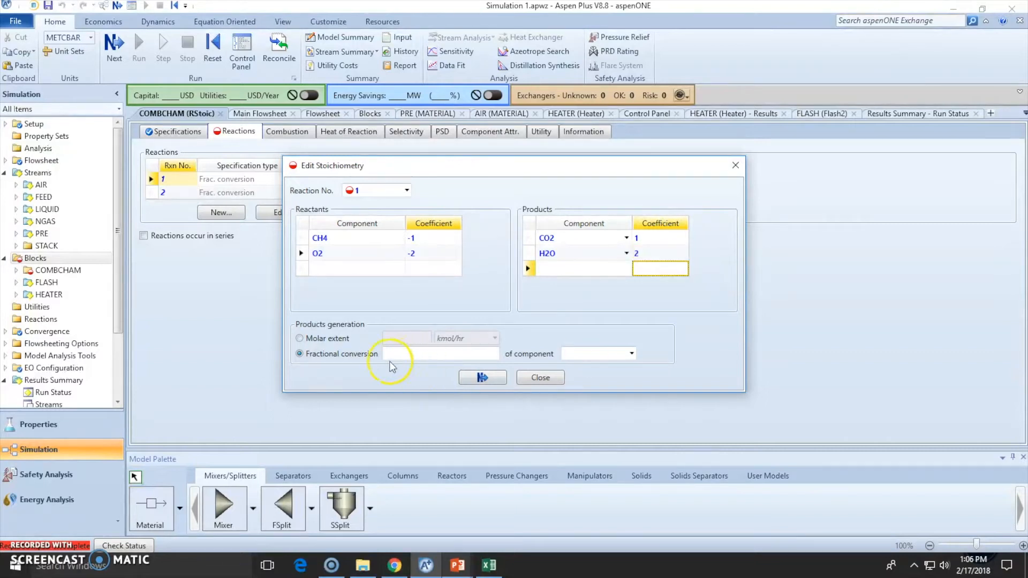
pyautogui.write('1')
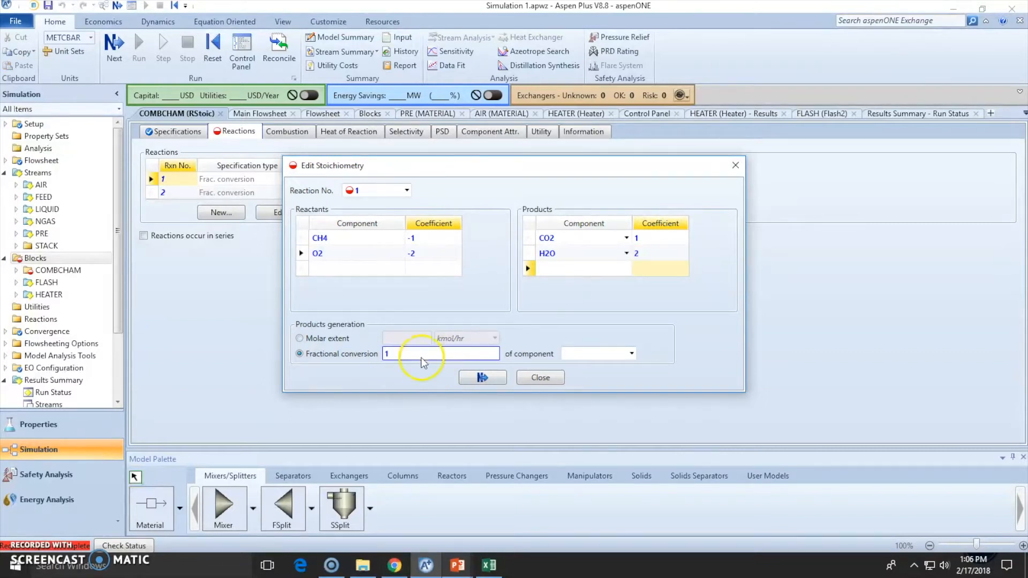
# - Define reaction 2 with ETHANE -2, O2 -7, CO2 4 and H2O 6
pyautogui.click(482, 377)
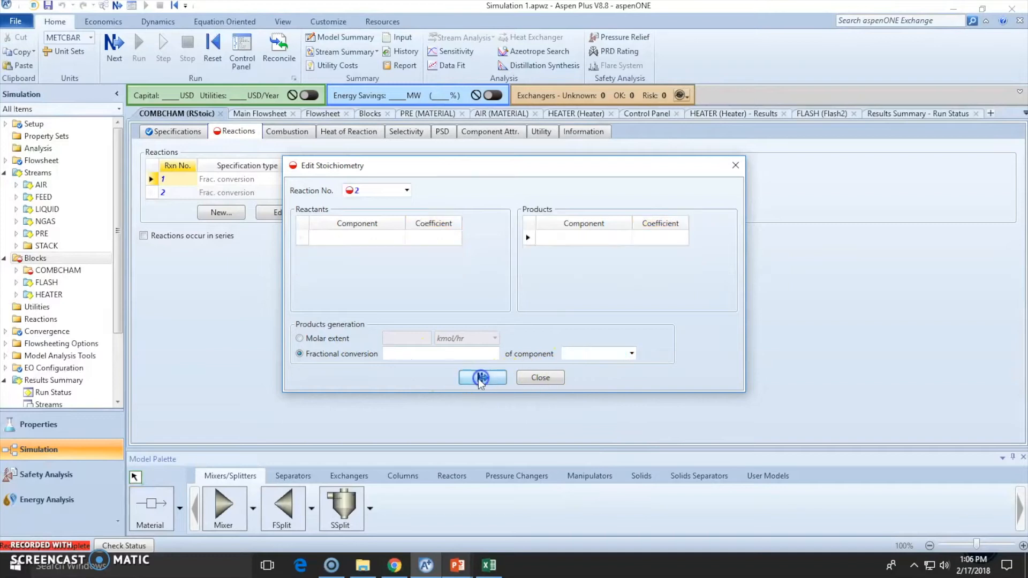
pyautogui.click(400, 237)
pyautogui.write('2')
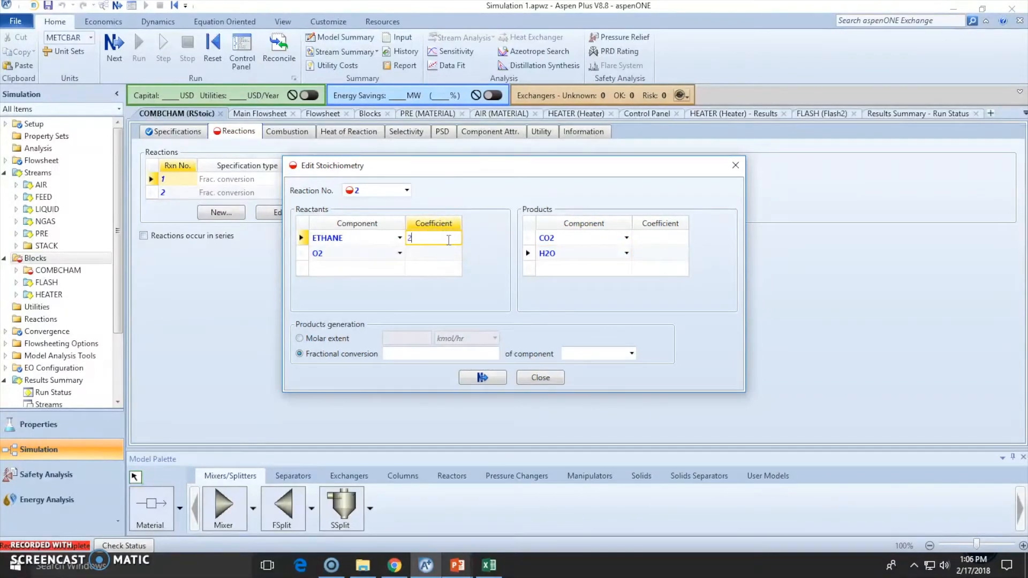
pyautogui.write('-7')
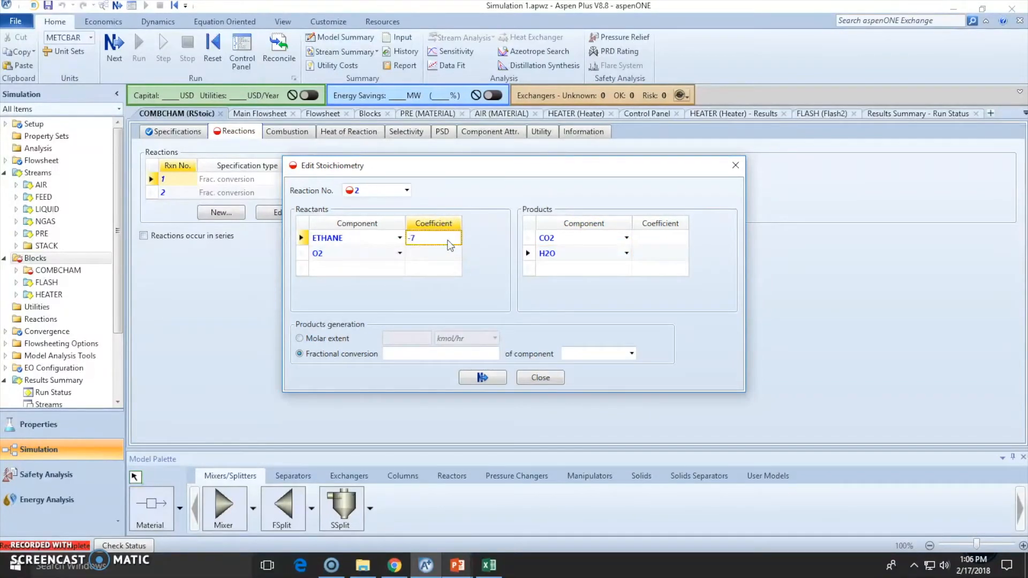
pyautogui.click(433, 253)
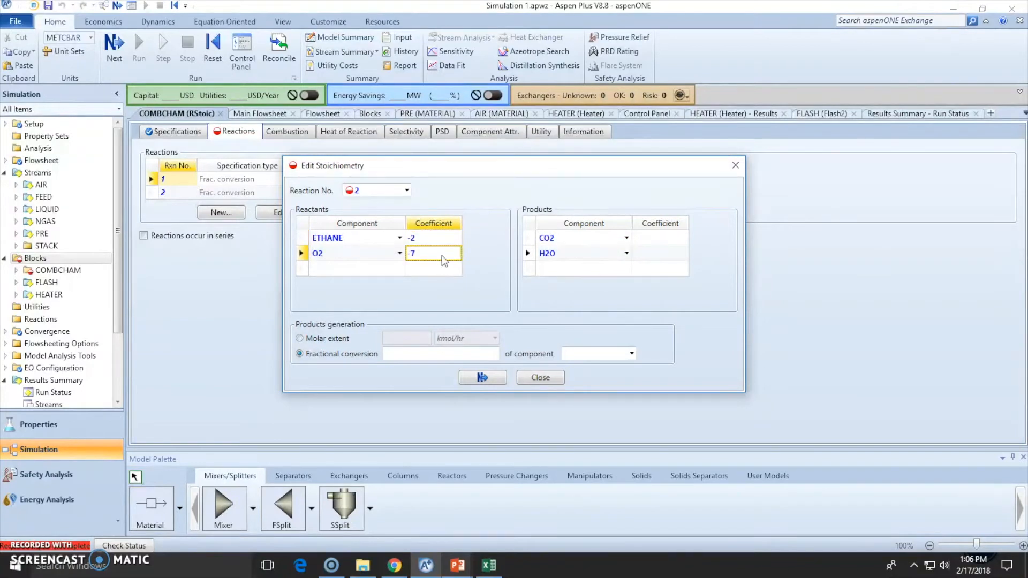
pyautogui.click(660, 237)
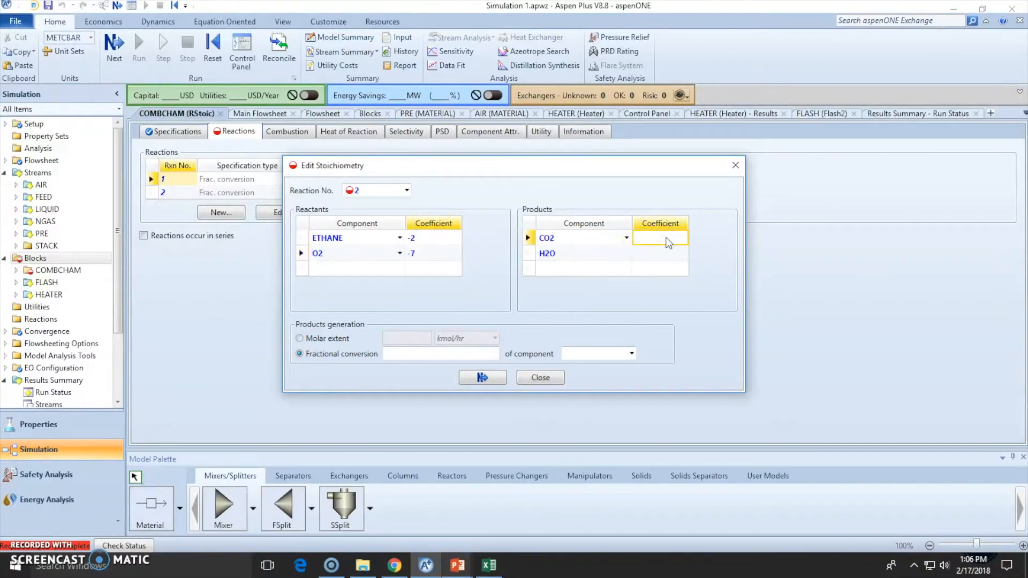
pyautogui.write('4')
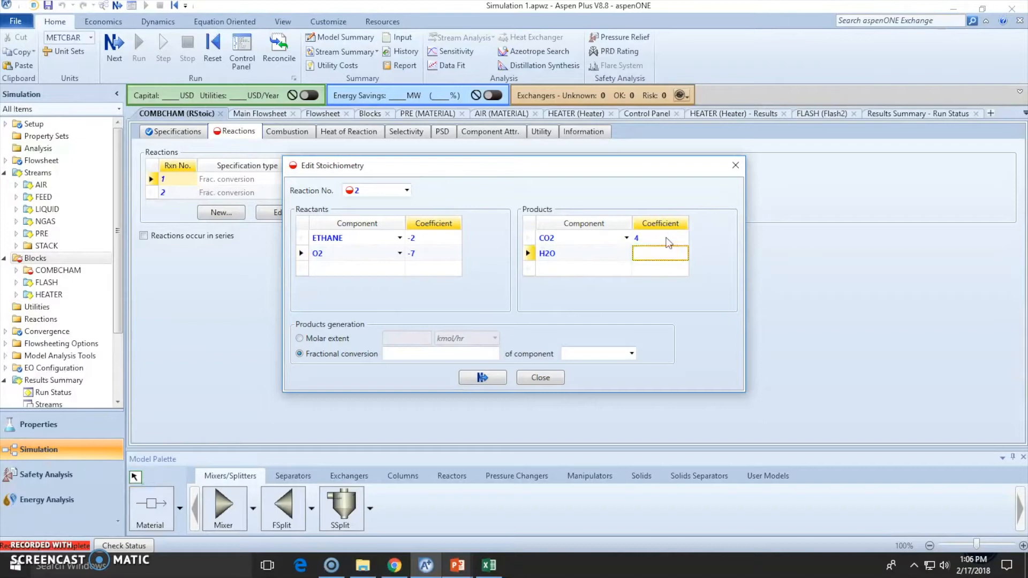
pyautogui.write('6')
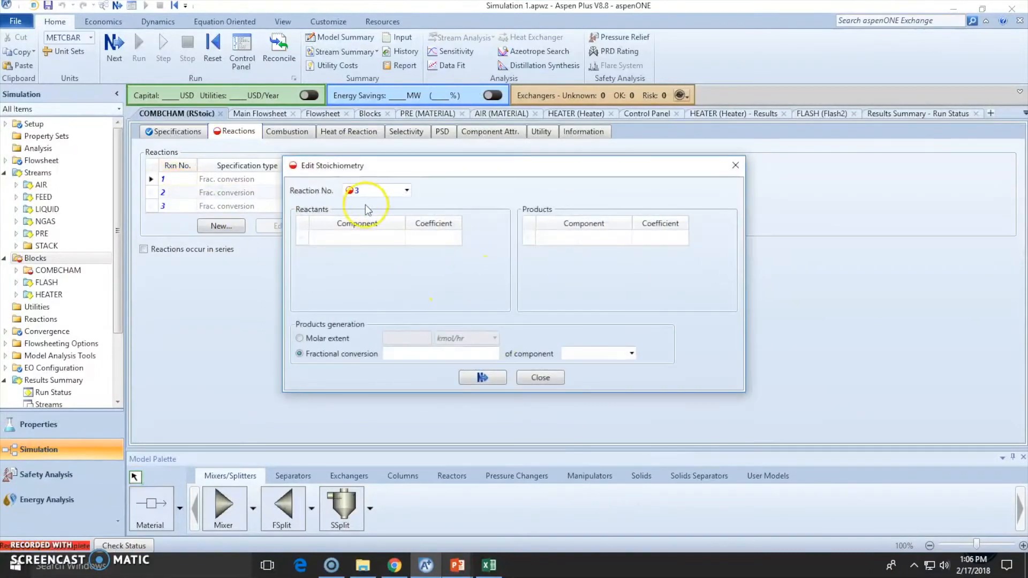
# - Set reaction 3 reactants to PROPANE (-1) and O2 (-5)
pyautogui.click(399, 236)
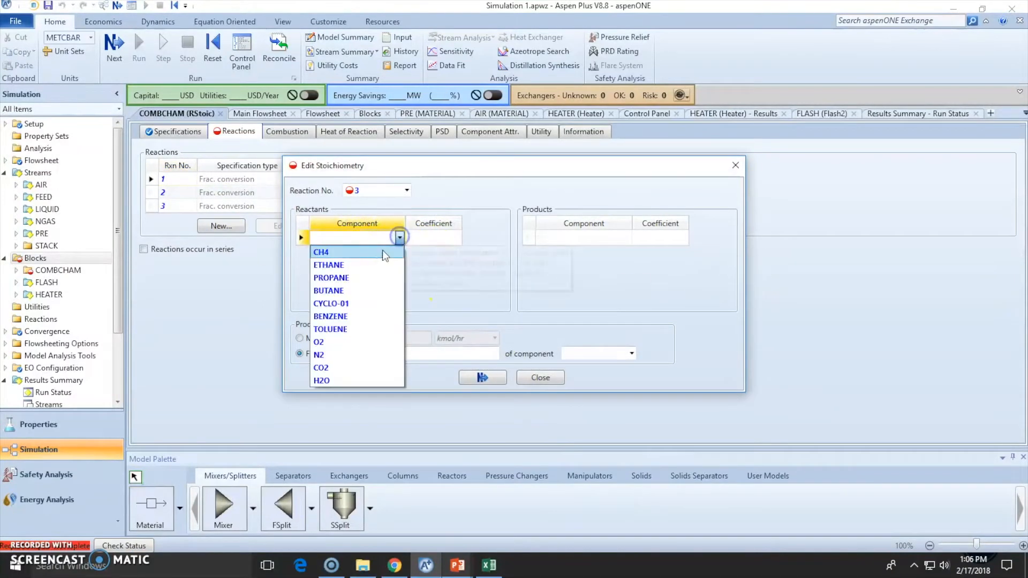
pyautogui.click(331, 277)
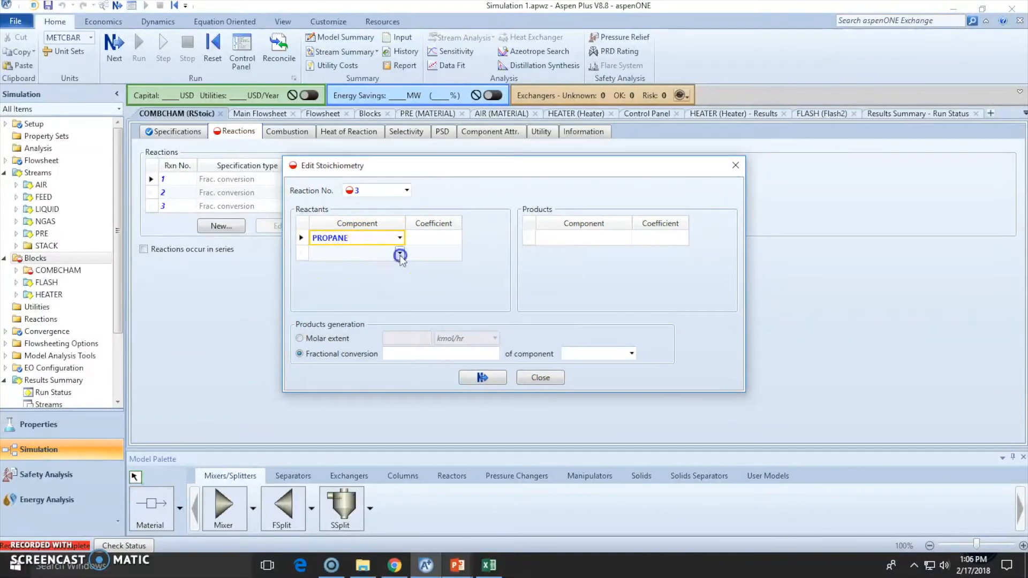
pyautogui.click(399, 254)
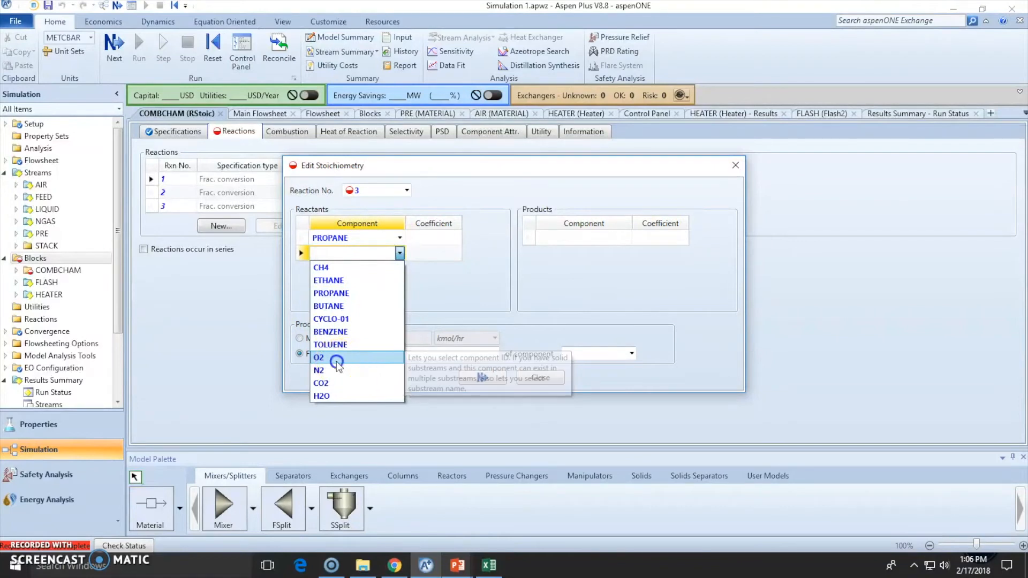
pyautogui.click(318, 357)
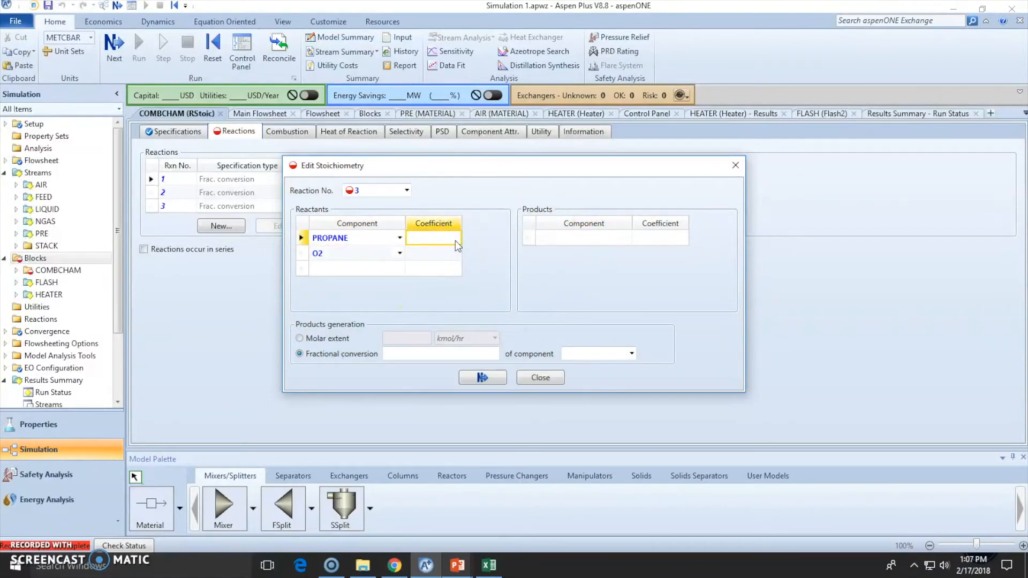
pyautogui.write('-1')
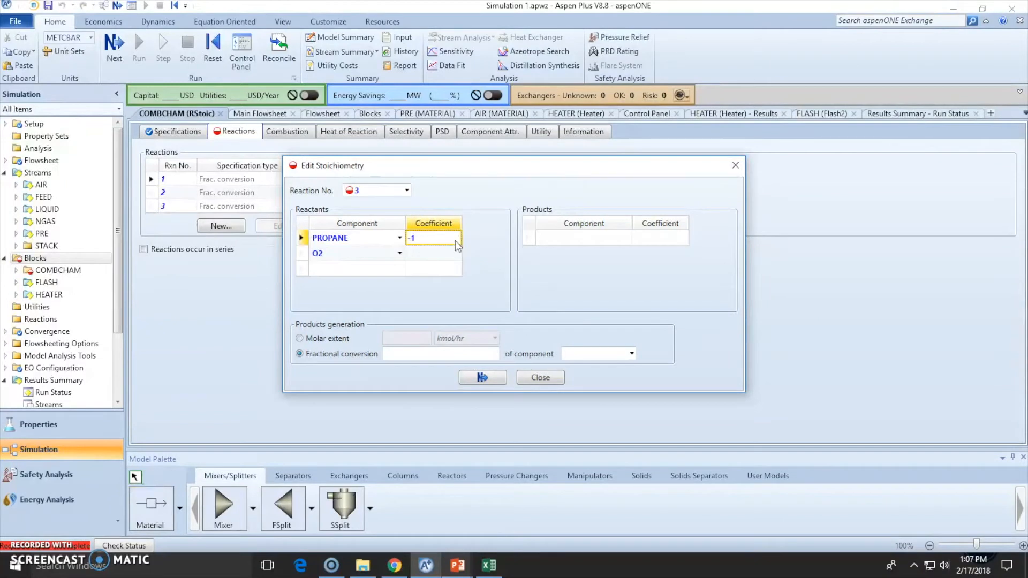
pyautogui.write('-5')
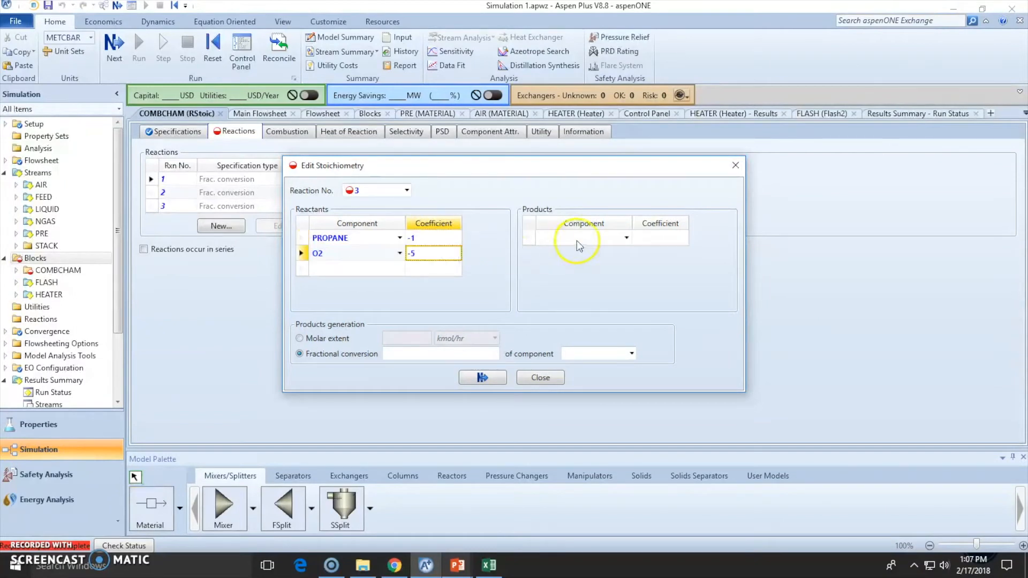
# - Add CO2 and H2O as reaction 3 products and set its fractional conversion
pyautogui.click(625, 237)
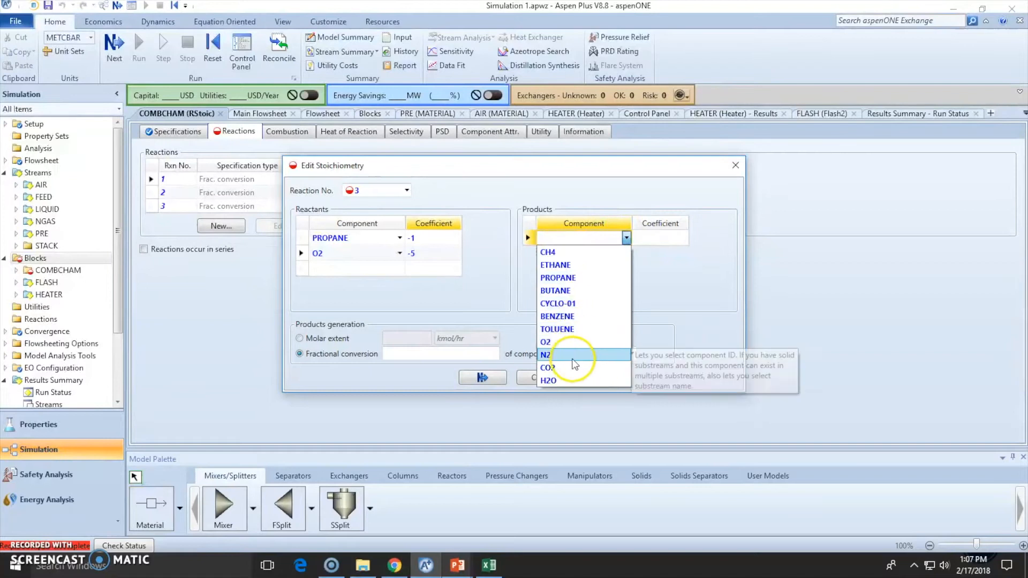
pyautogui.click(552, 368)
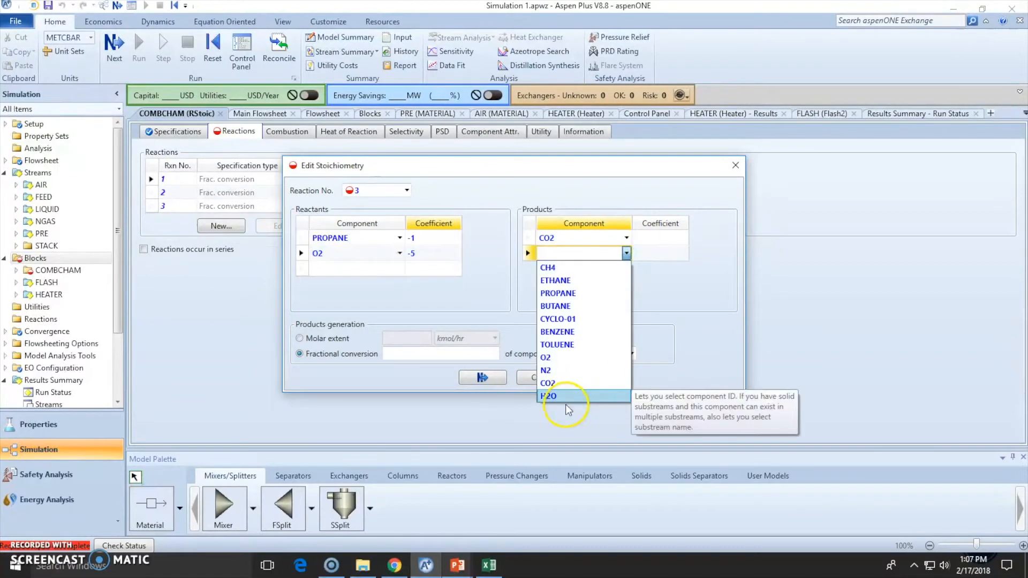
pyautogui.click(548, 397)
pyautogui.write('4')
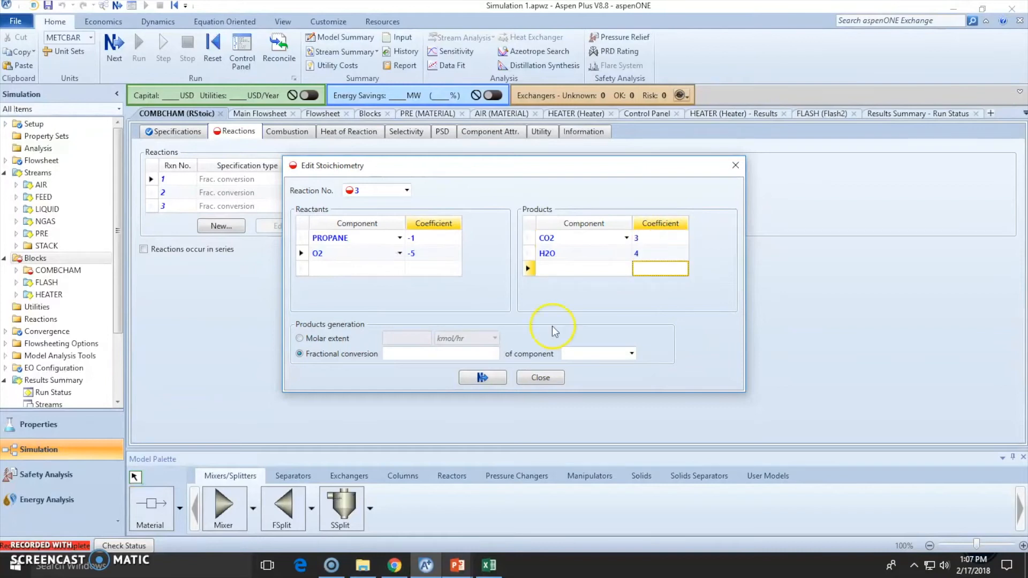
pyautogui.click(596, 354)
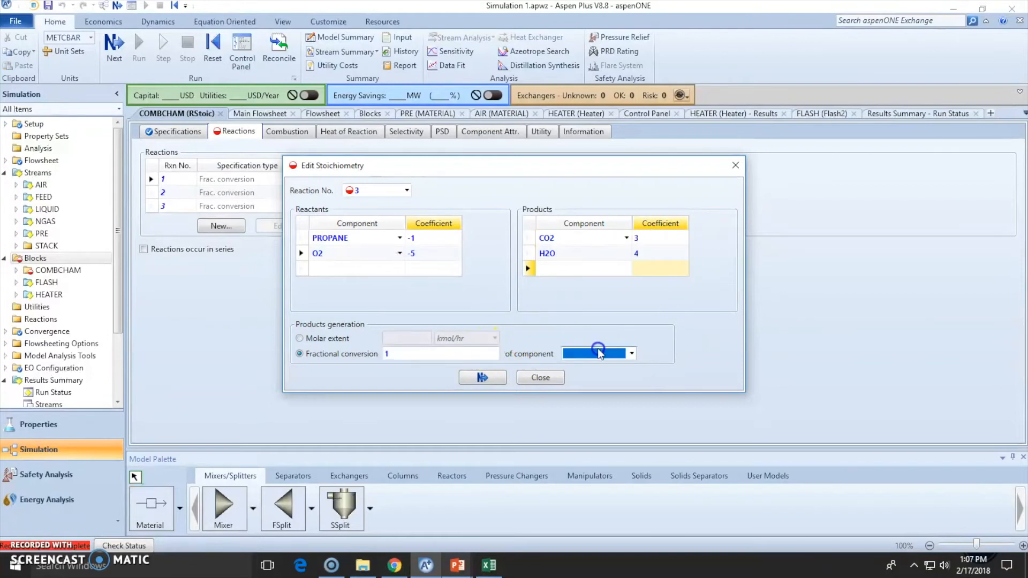
pyautogui.click(596, 353)
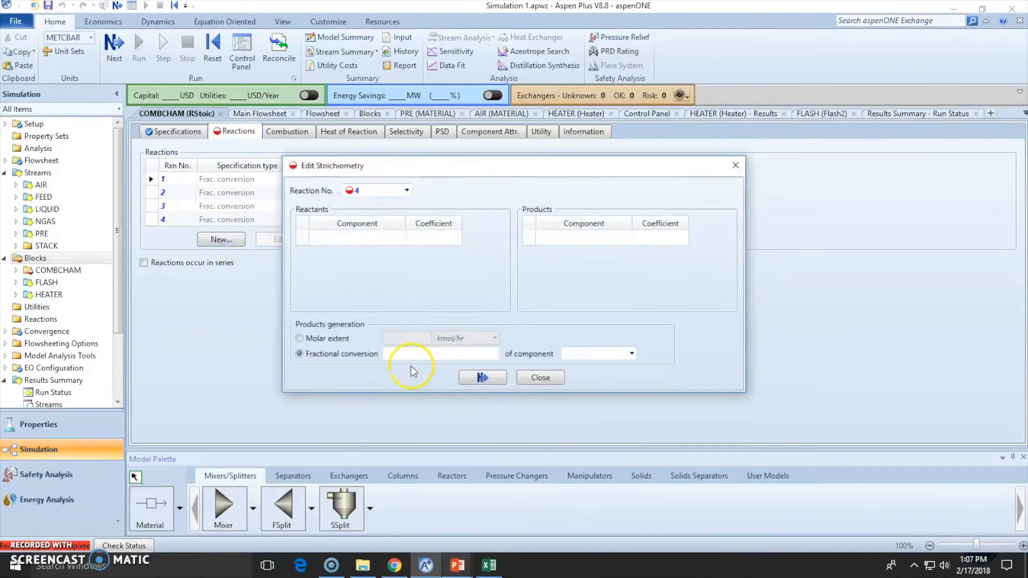
# - Define reaction 4: BUTANE -2, O2 -13, CO2 8, H2O 10, conversion 1
pyautogui.click(357, 238)
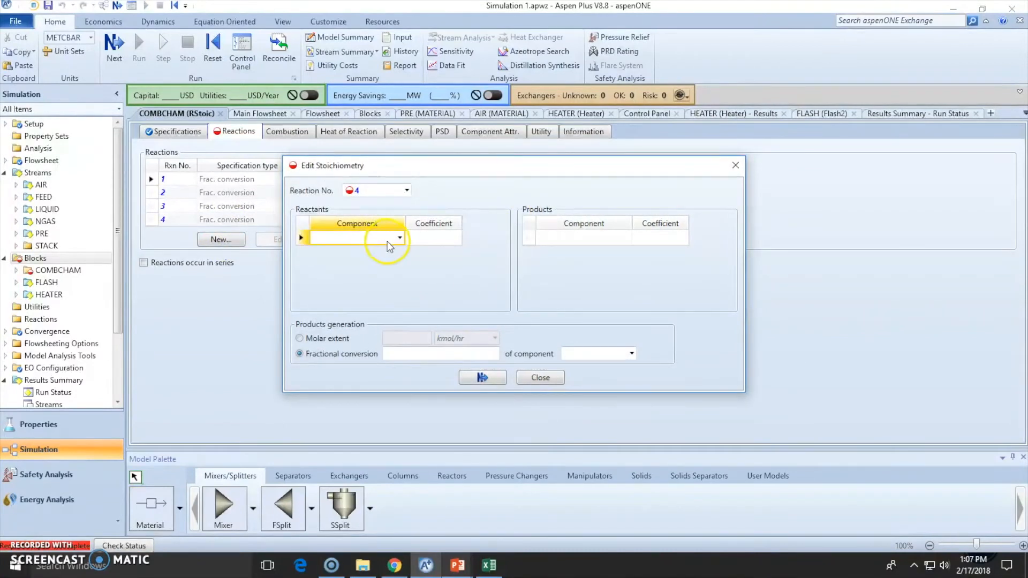
pyautogui.click(400, 238)
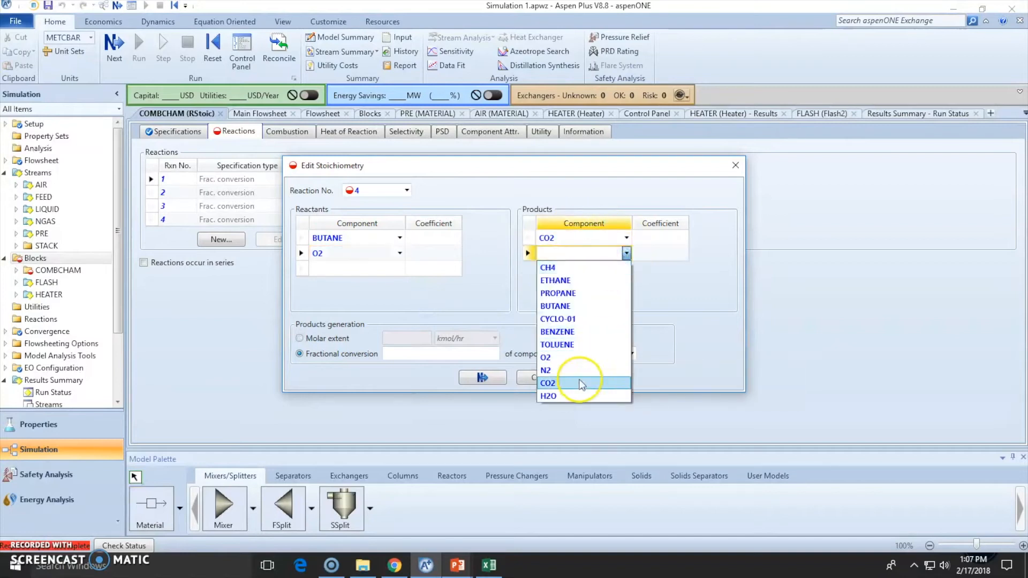
pyautogui.click(549, 396)
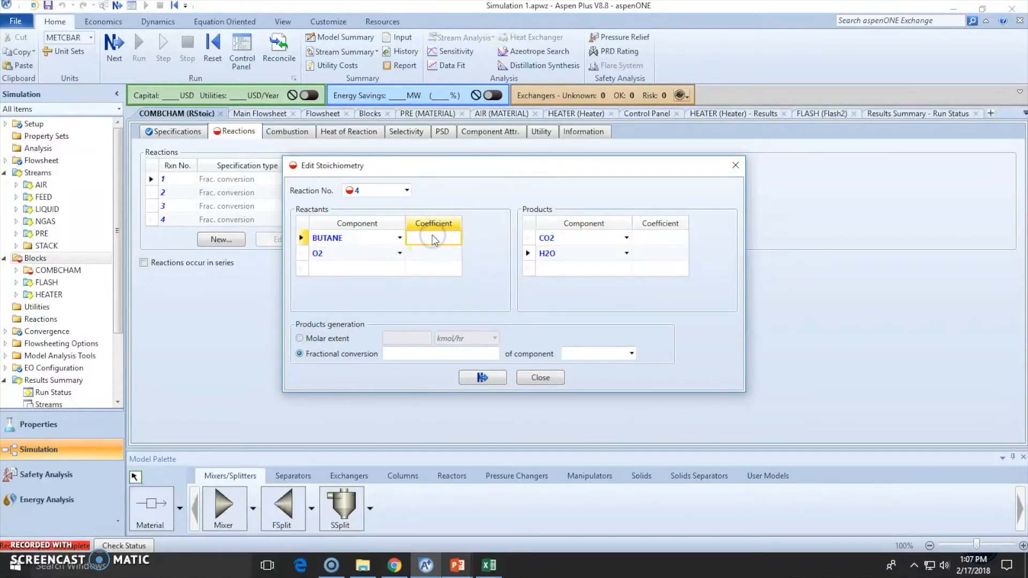
pyautogui.write('1')
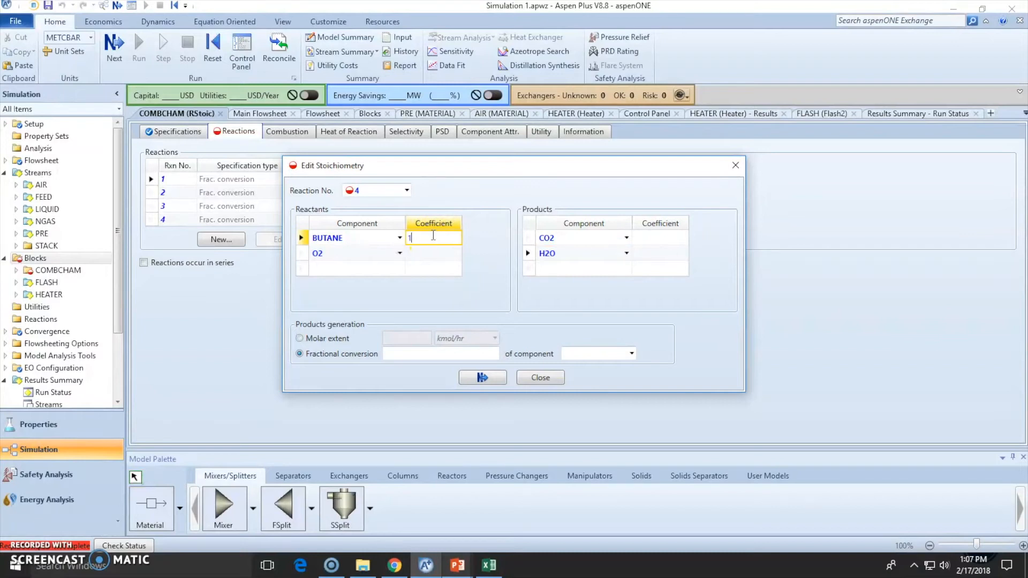
pyautogui.write('-1')
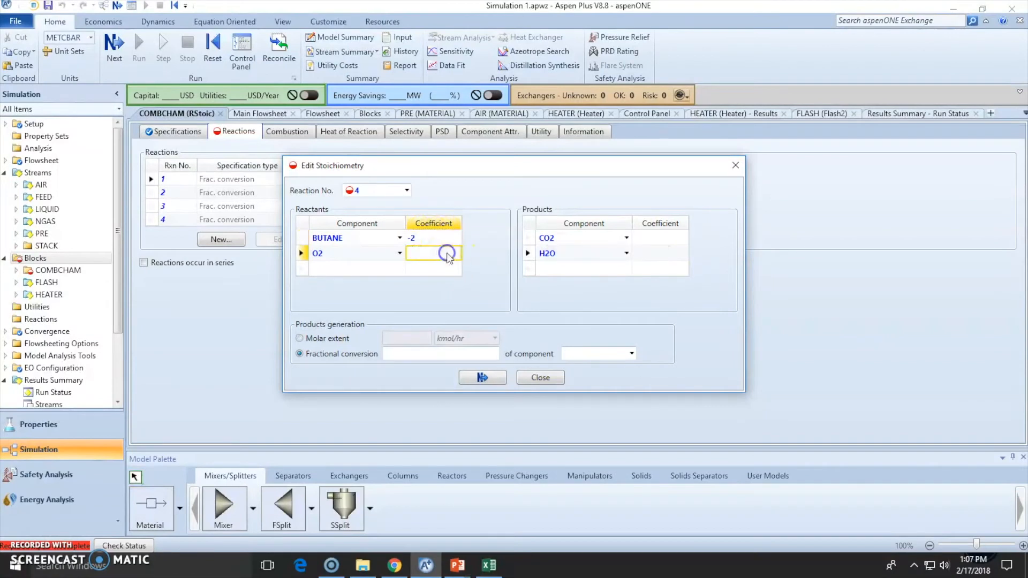
pyautogui.click(660, 238)
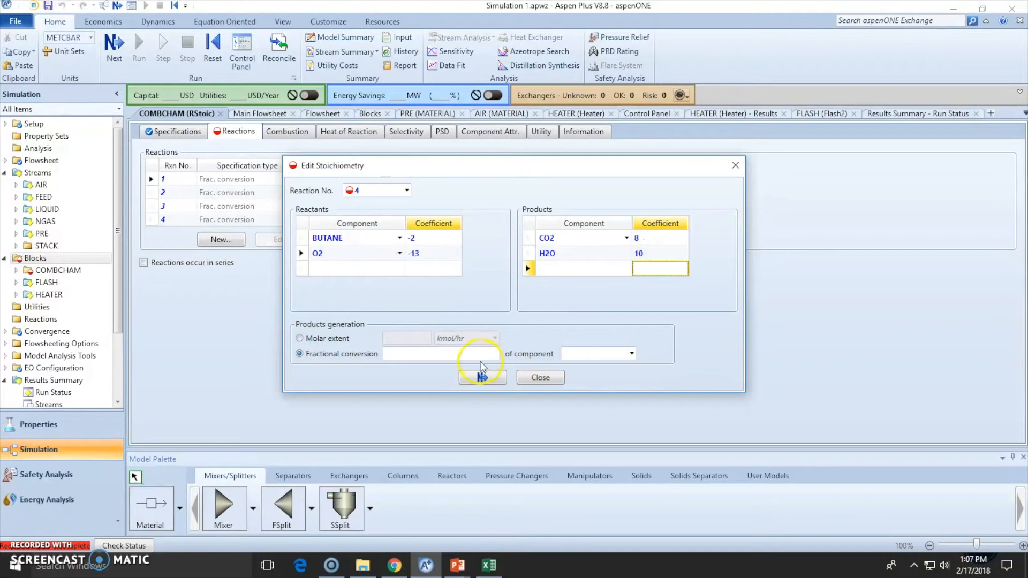
pyautogui.click(631, 354)
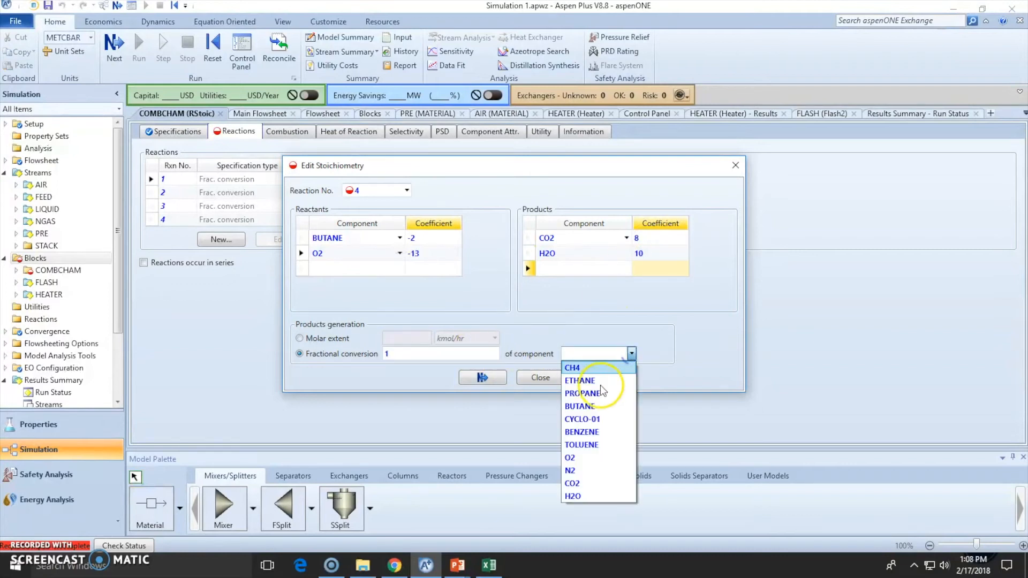
pyautogui.click(579, 406)
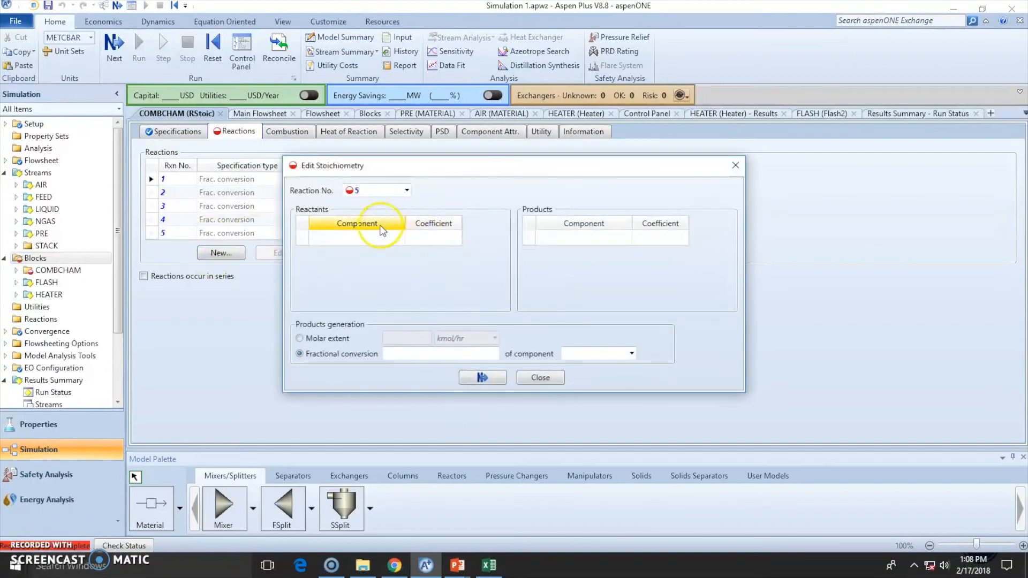
# - Pick CYCLO-01 and O2 as reaction 5 reactants and CO2 and H2O as products
pyautogui.click(399, 237)
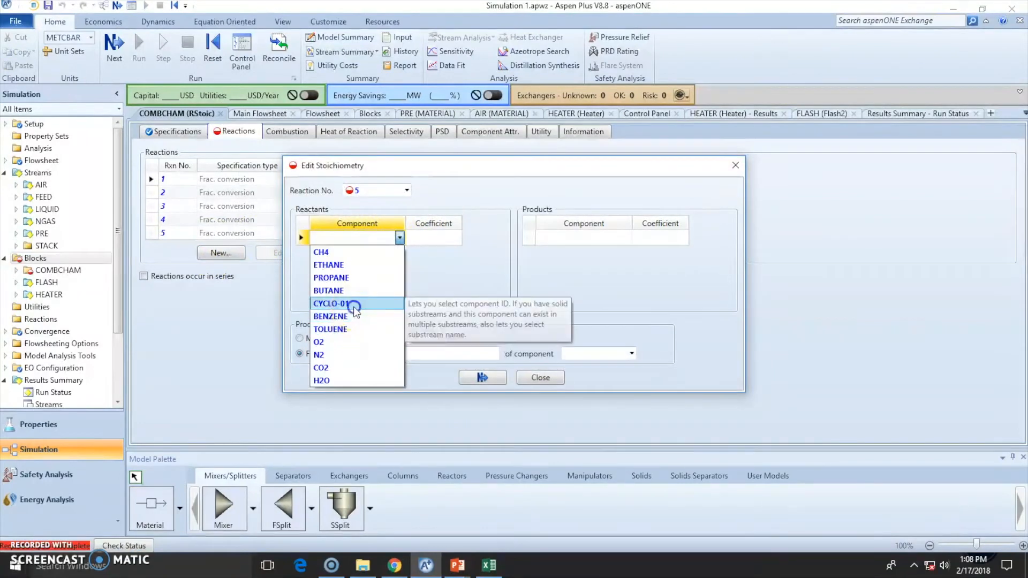
pyautogui.click(331, 303)
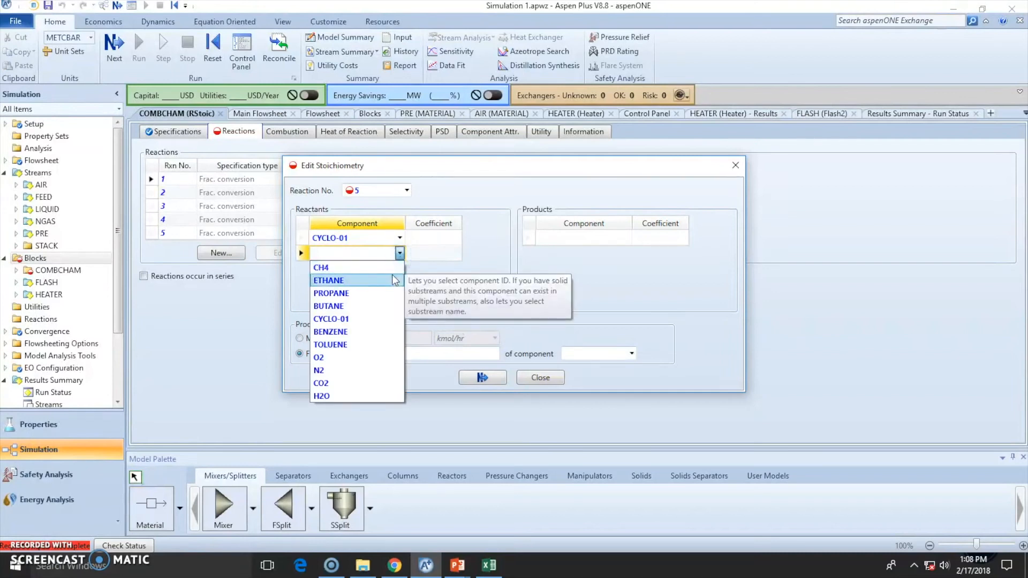
pyautogui.moveTo(330, 331)
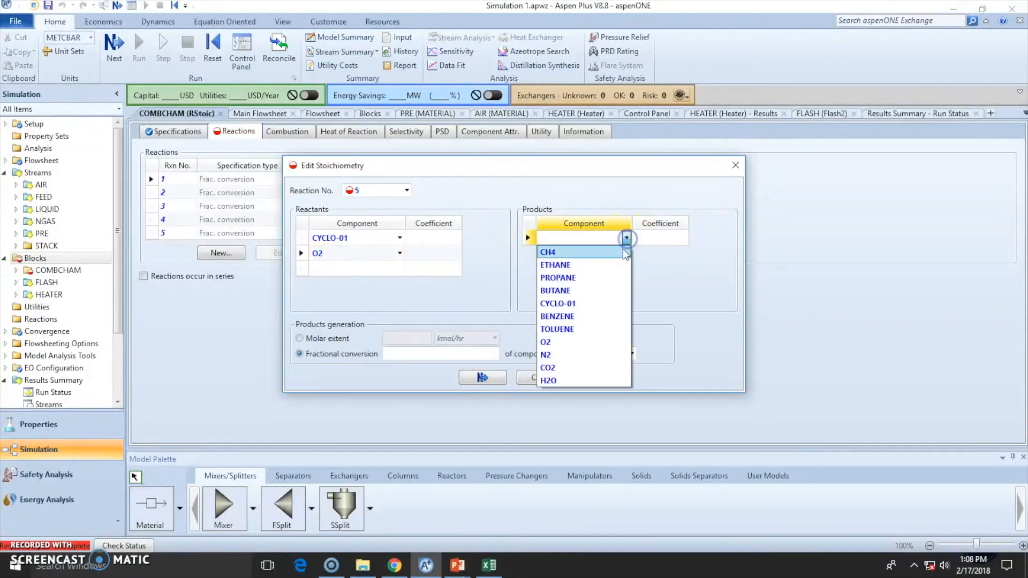
pyautogui.click(558, 303)
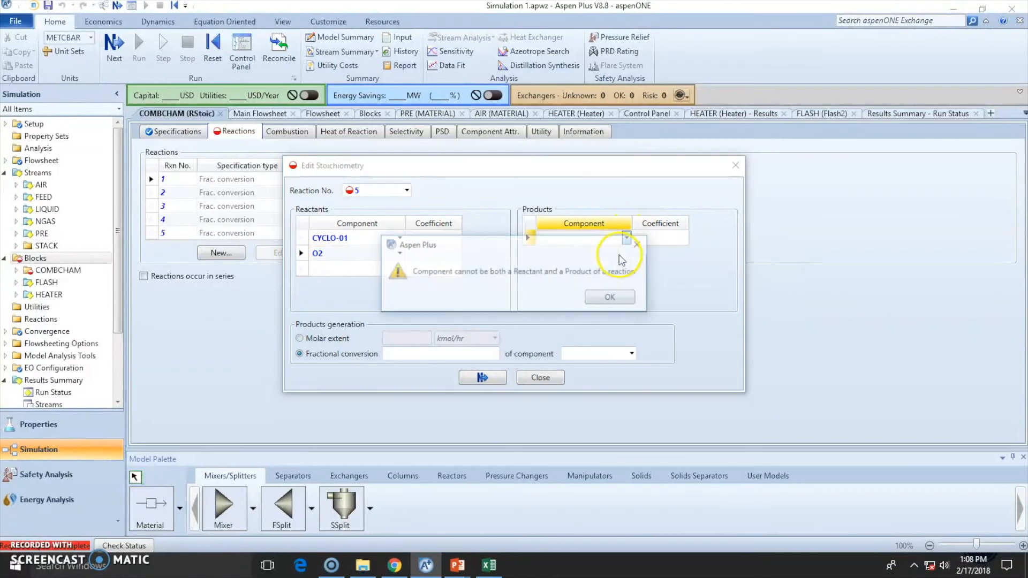
pyautogui.click(609, 296)
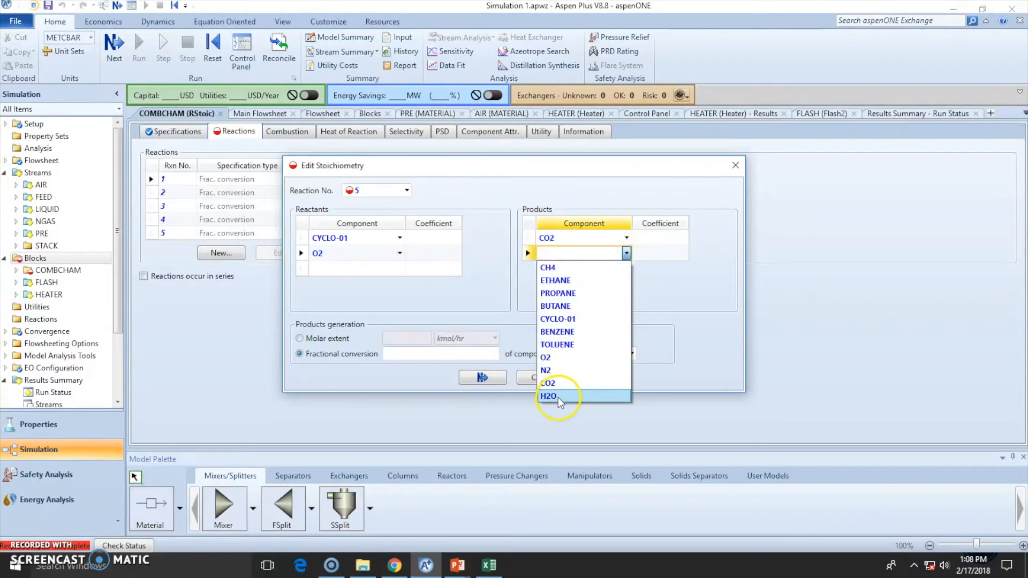
pyautogui.click(549, 396)
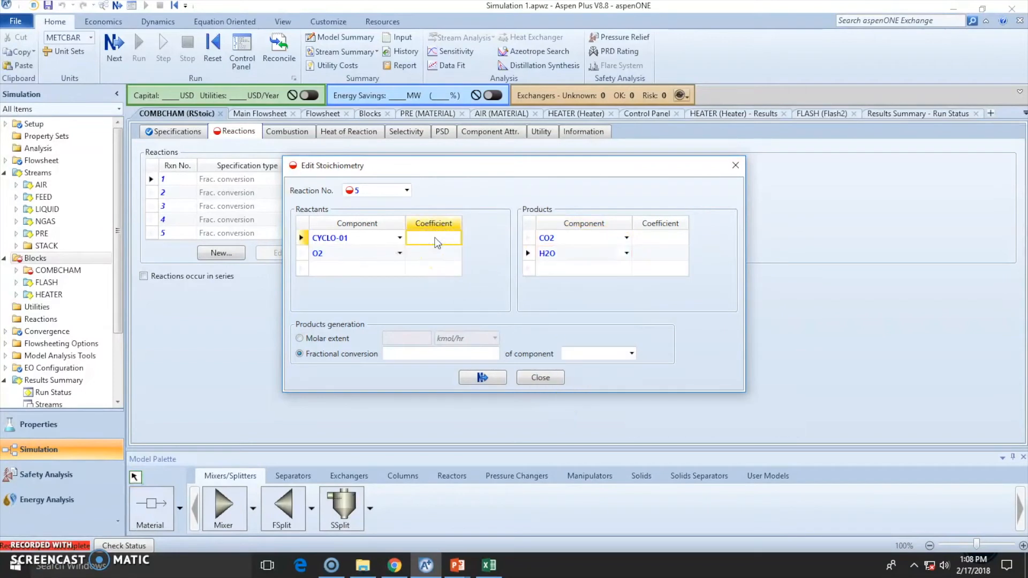
# - Enter reaction 5 coefficients O2 -9, CO2 6, H2O 6, and its fractional conversion
pyautogui.click(456, 564)
pyautogui.write('1')
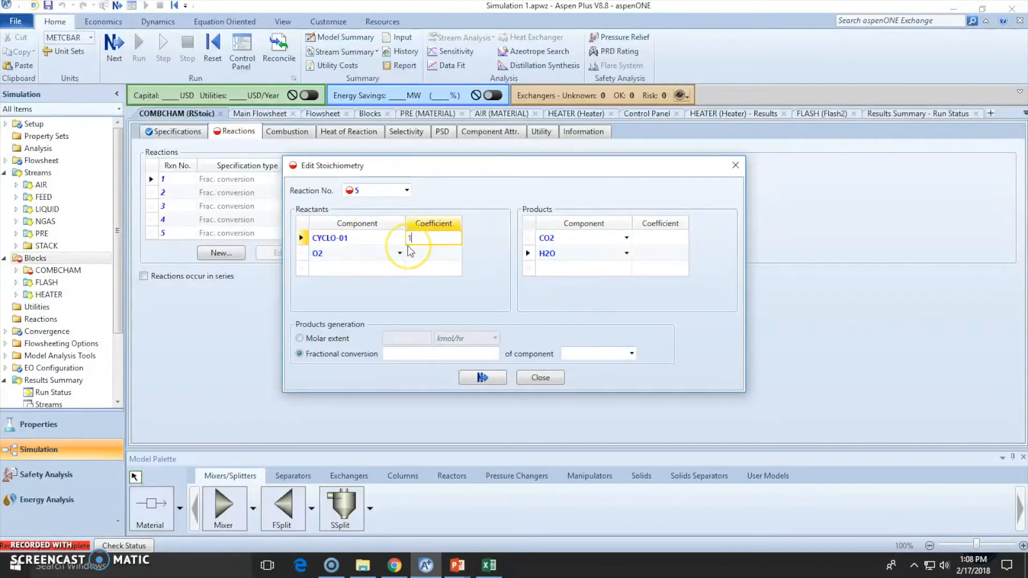
pyautogui.write('9')
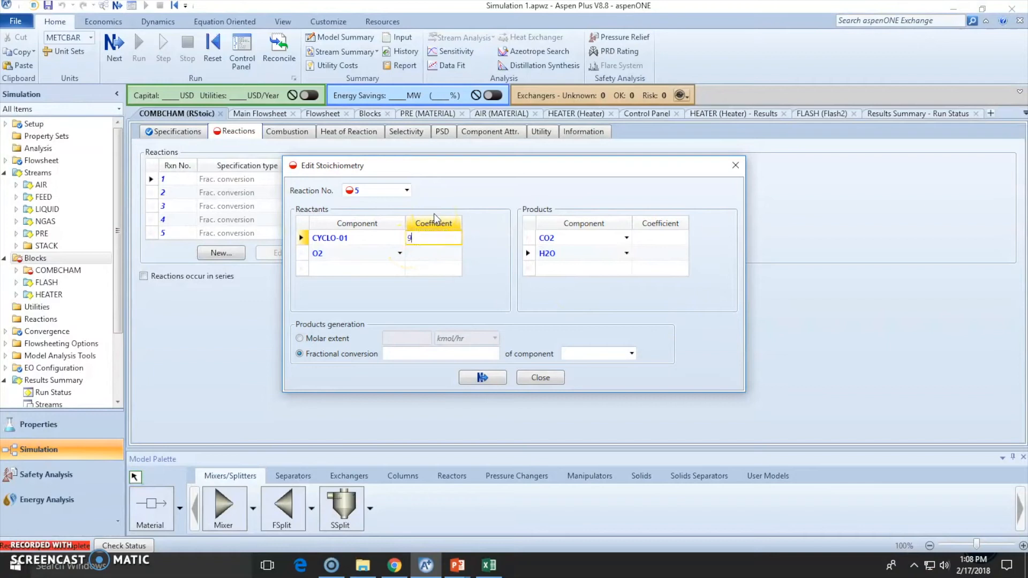
pyautogui.click(433, 254)
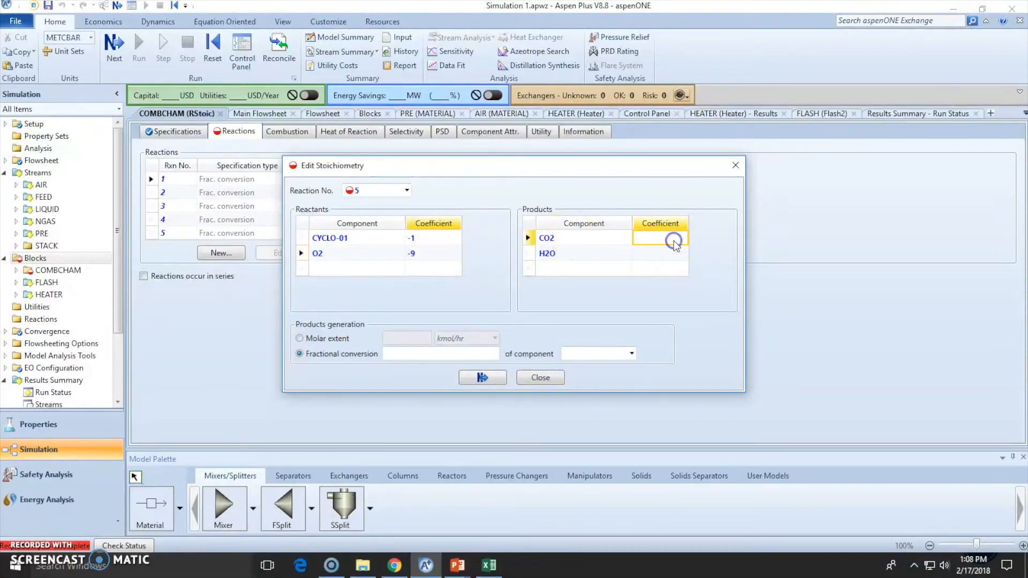
pyautogui.write('6')
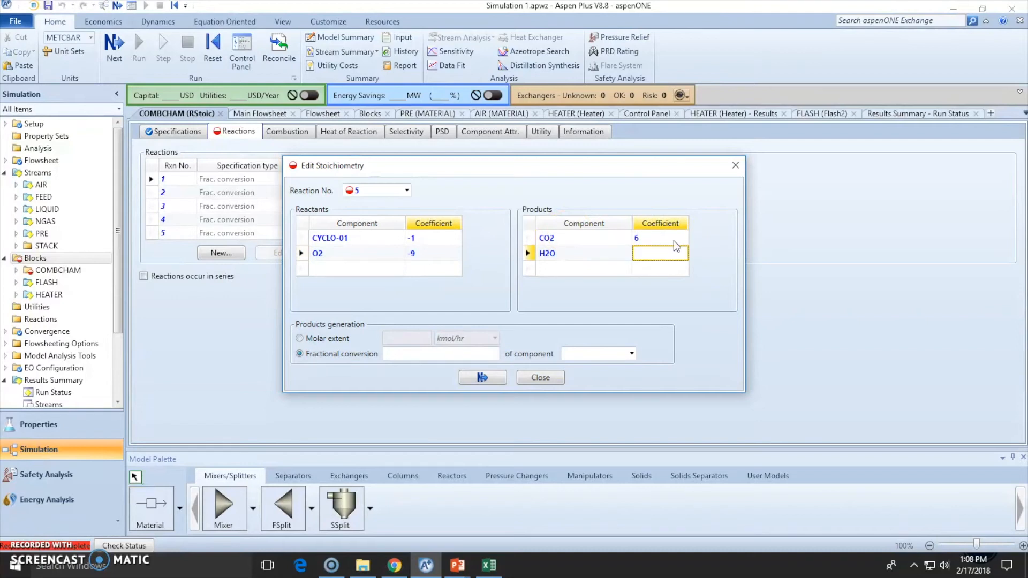
pyautogui.write('6')
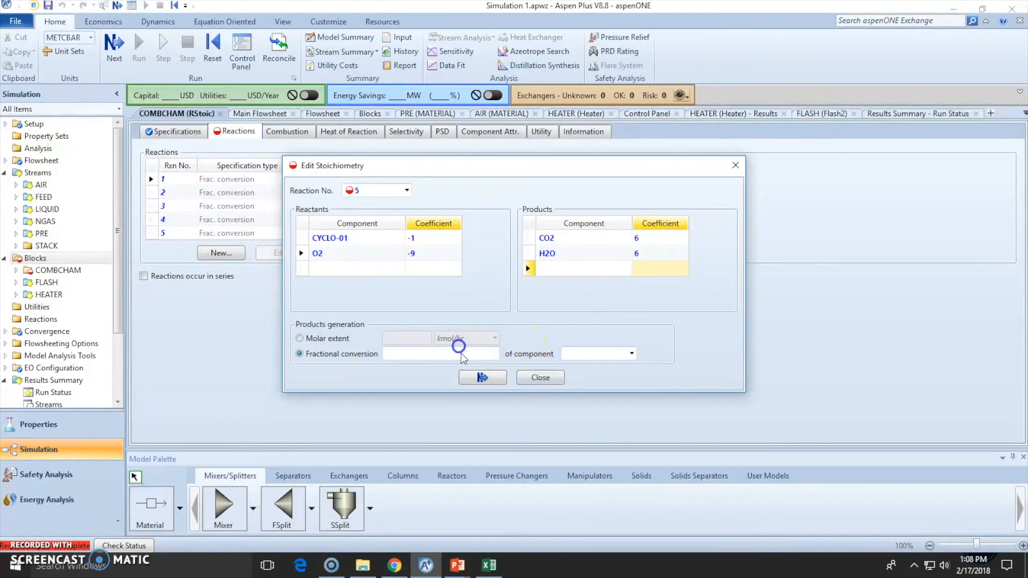
pyautogui.click(630, 354)
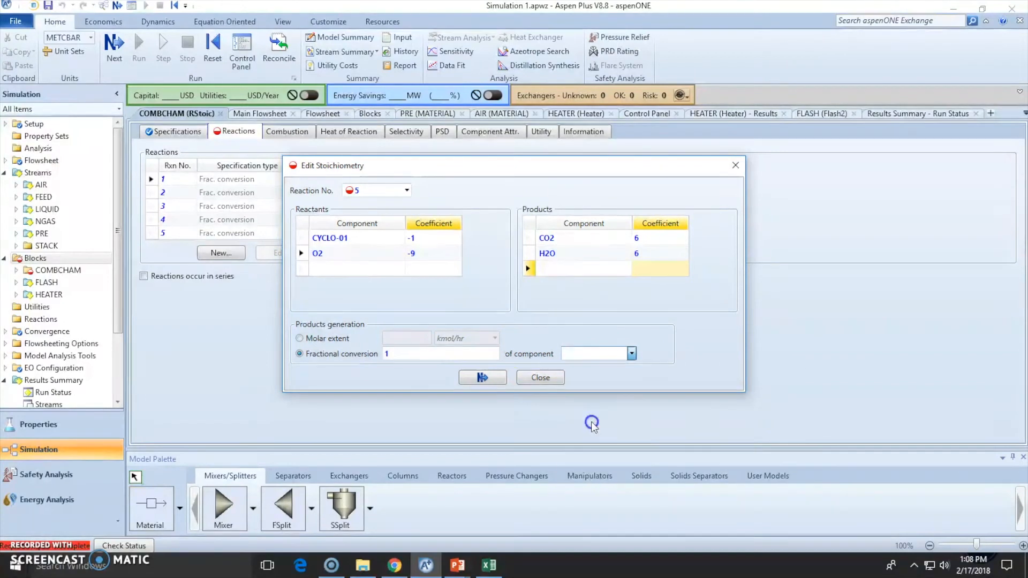
pyautogui.click(540, 377)
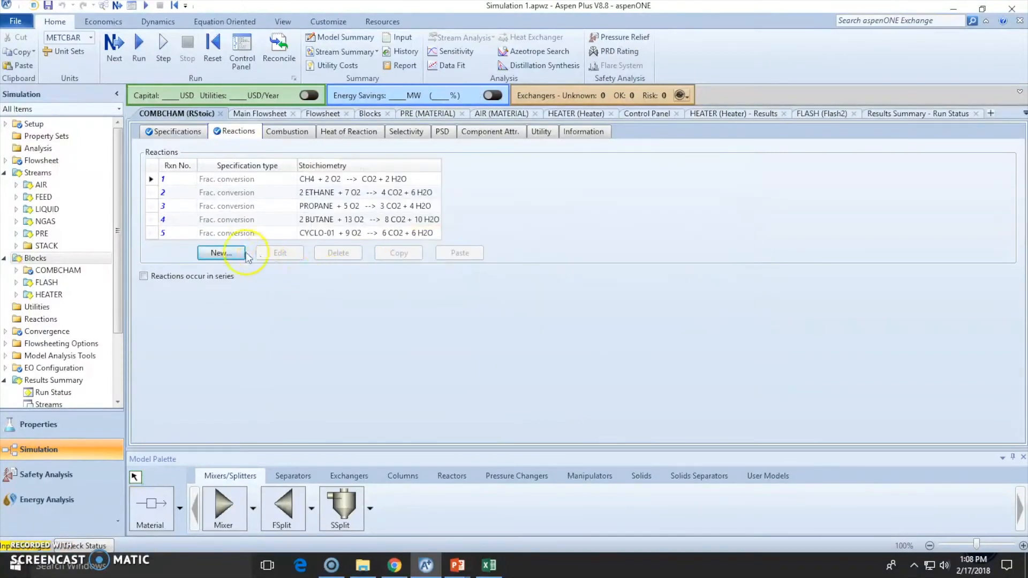
# - Enter reaction 6 coefficients: BENZENE -2 and O2 reactant, CO2 12 and H2O 6 products
pyautogui.click(222, 252)
pyautogui.write('BENZENE')
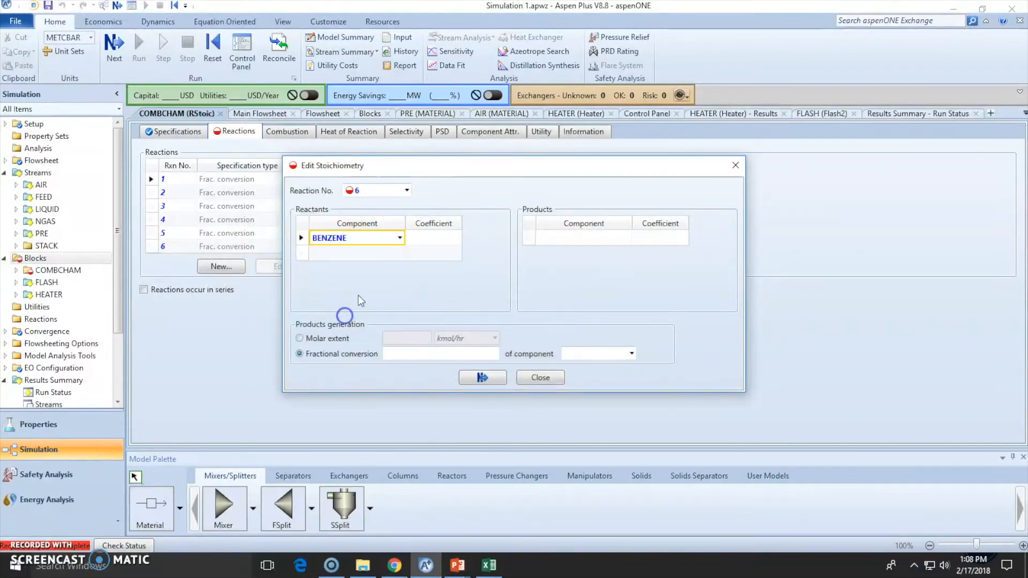
pyautogui.write('O2')
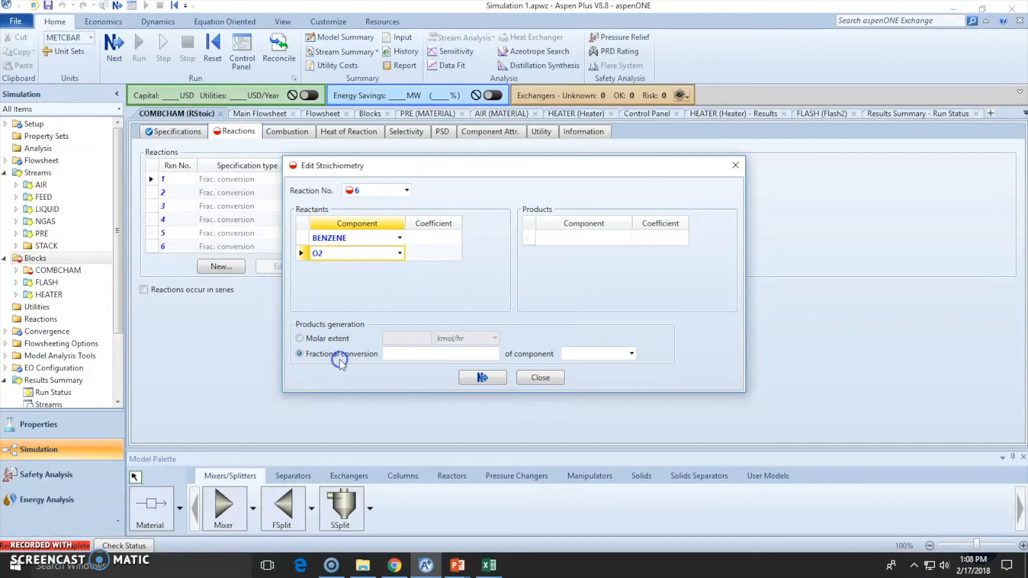
pyautogui.click(625, 237)
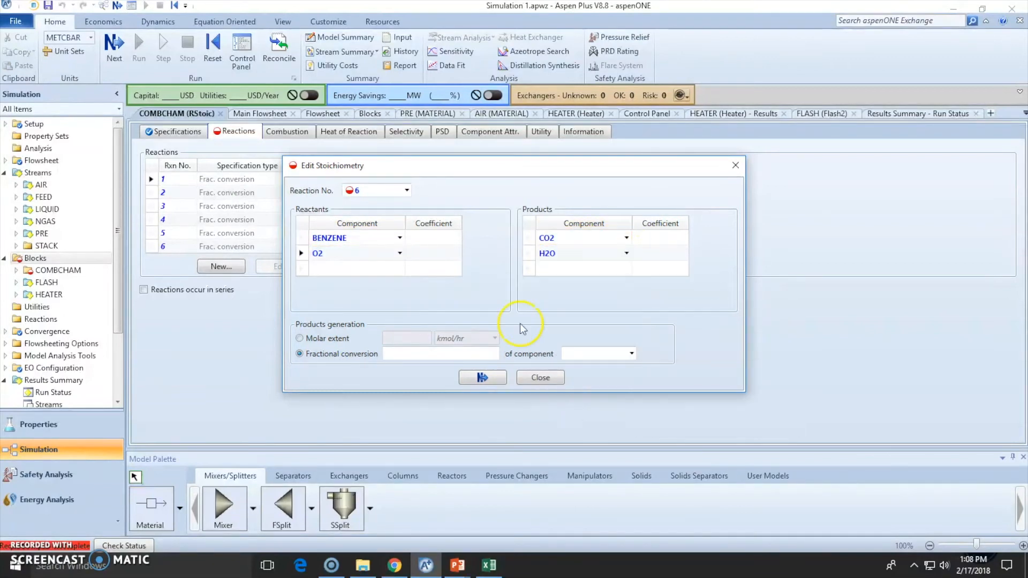
pyautogui.click(433, 237)
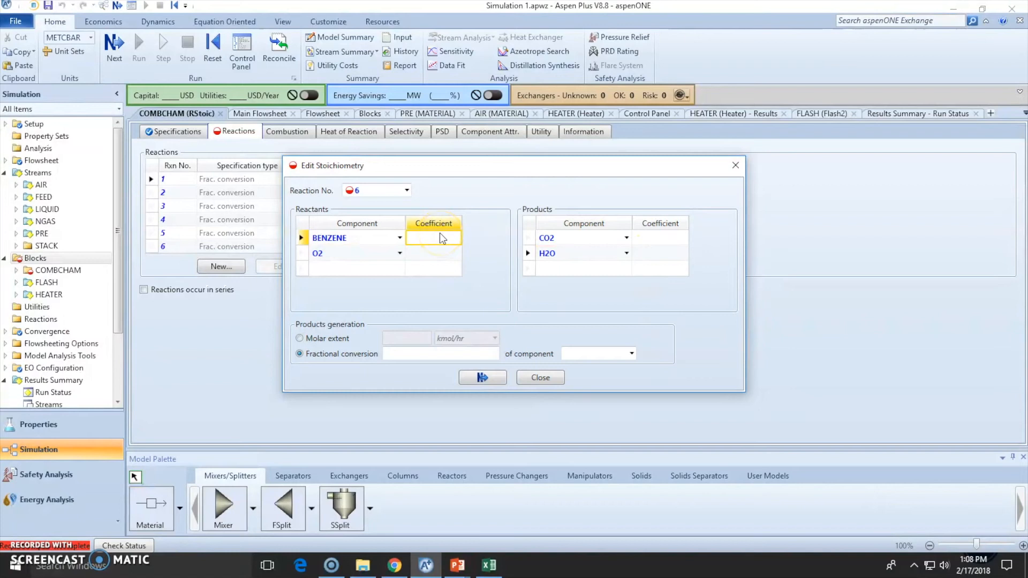
pyautogui.write('-2')
pyautogui.click(660, 253)
pyautogui.write('6')
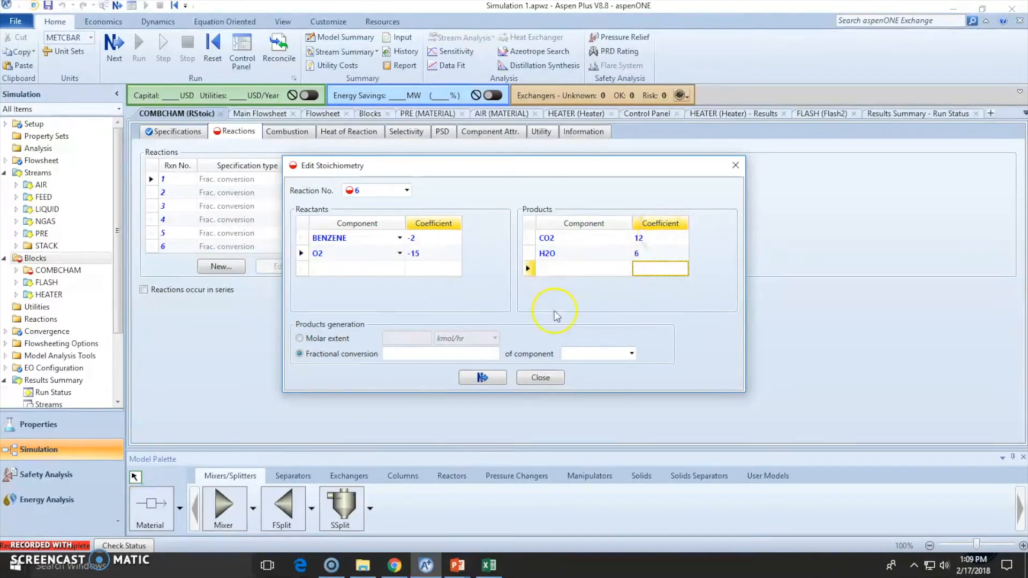
pyautogui.click(630, 354)
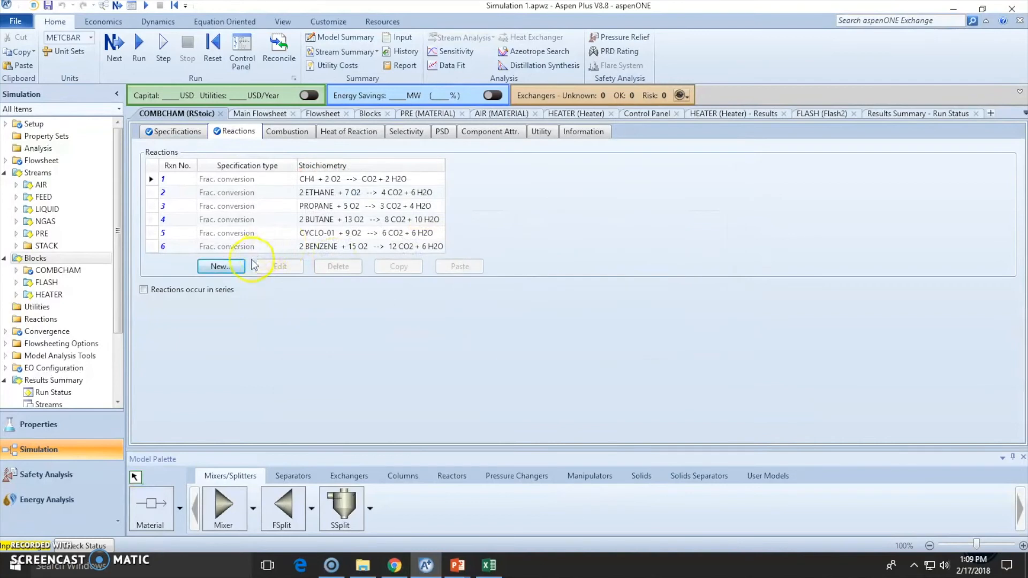
# - Start reaction 7 with reactants TOLUENE -1 and O2 -9
pyautogui.click(221, 266)
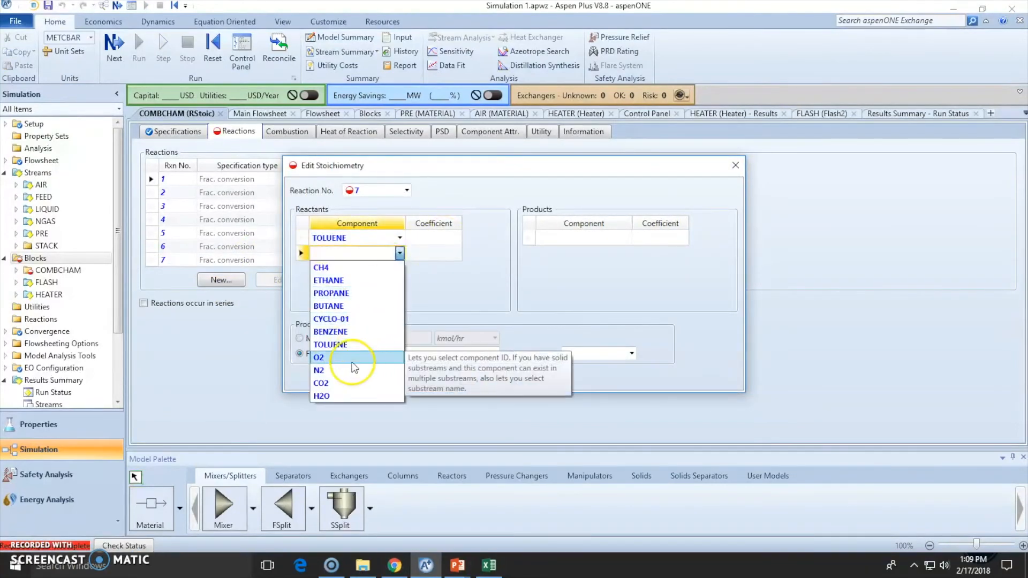
pyautogui.click(318, 356)
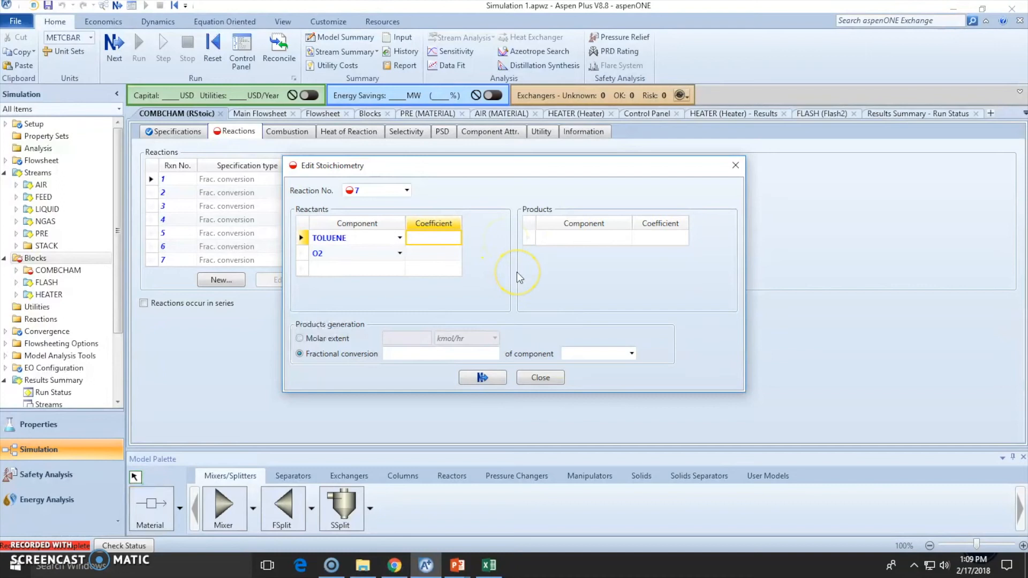
pyautogui.write('2')
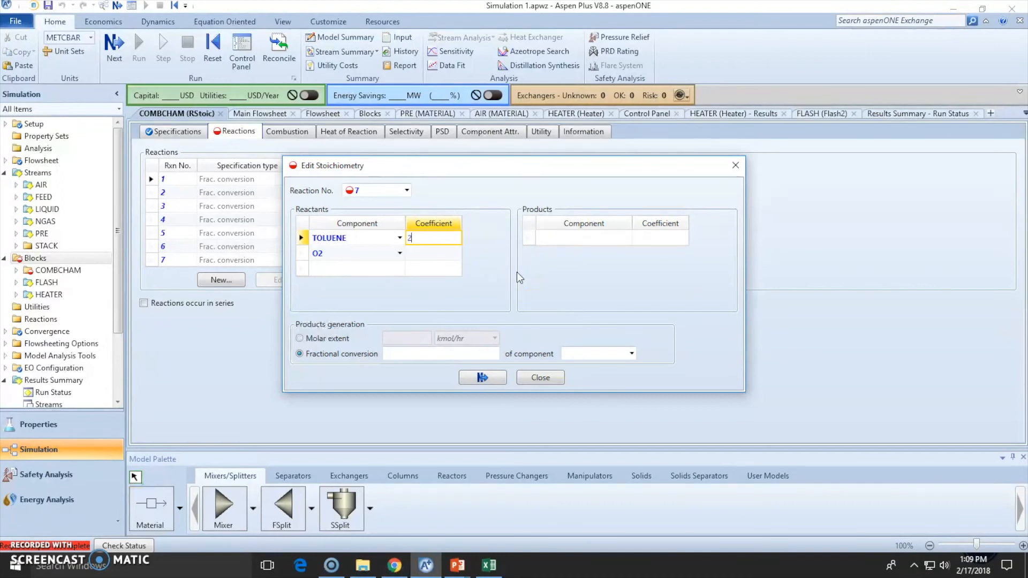
pyautogui.write('-1')
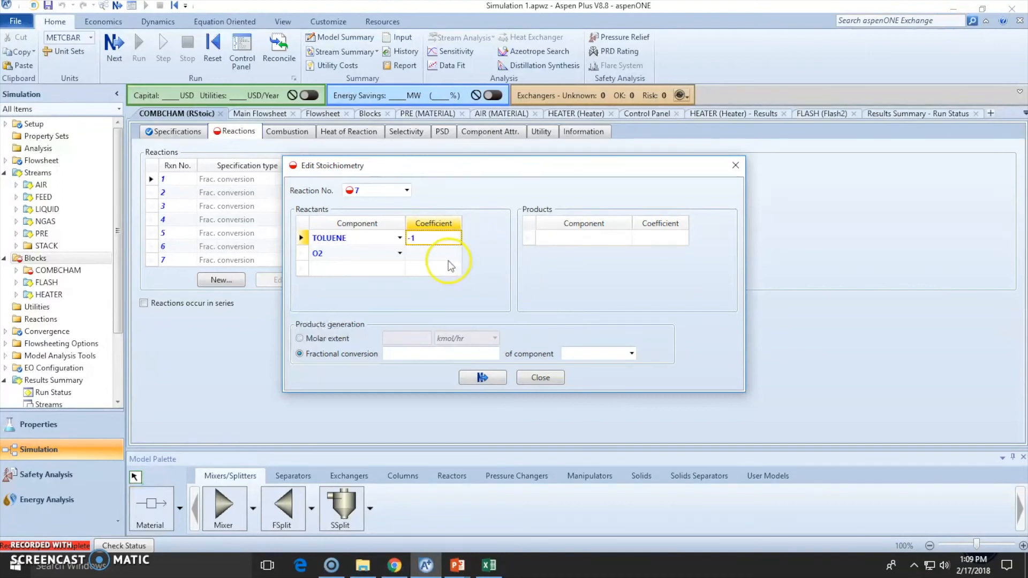
pyautogui.write('9')
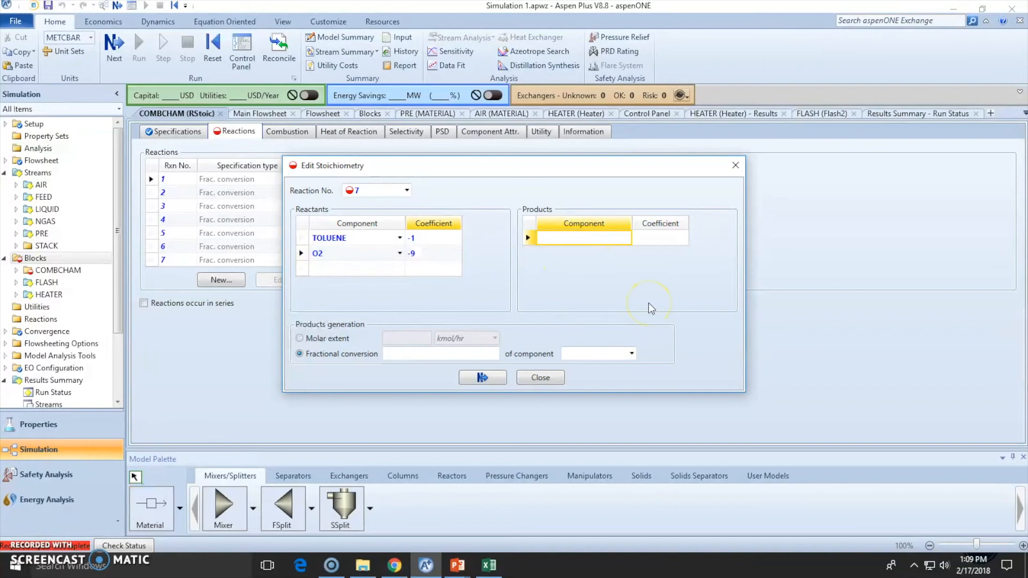
# - Give reaction 7 products CO2 7 and H2O 4, with fractional conversion 1 of TOLUENE
pyautogui.click(581, 237)
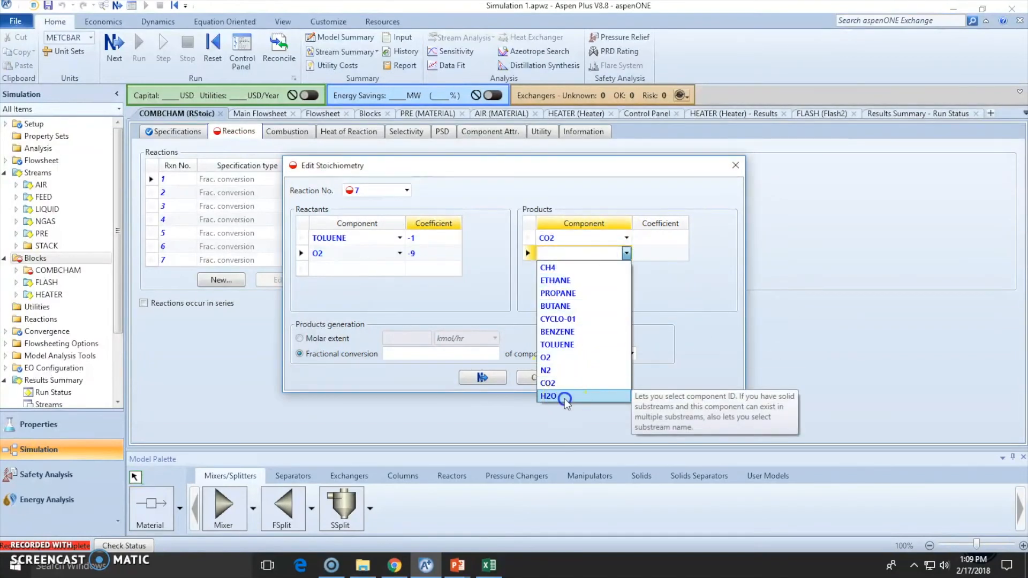
pyautogui.click(548, 396)
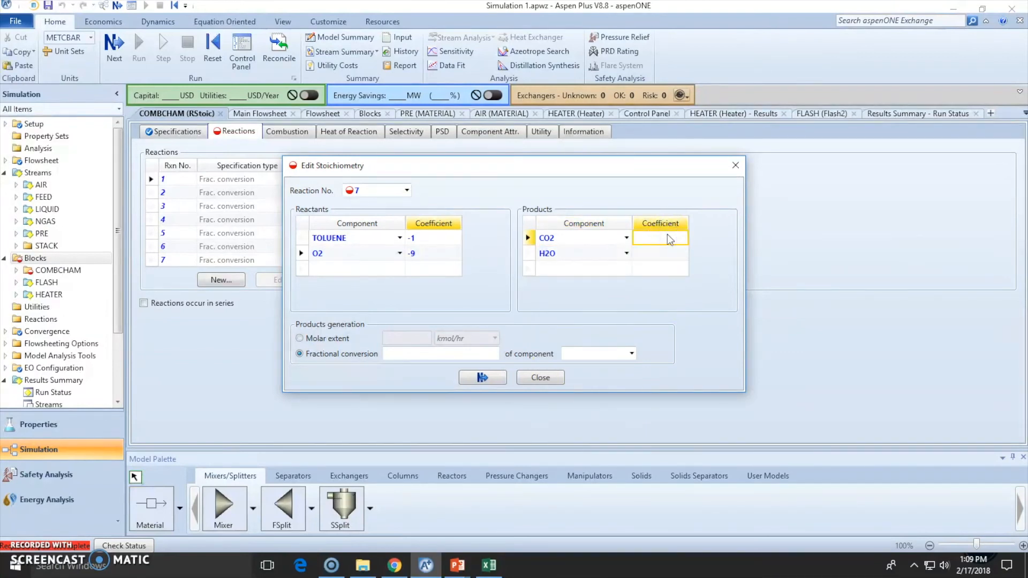
pyautogui.write('7')
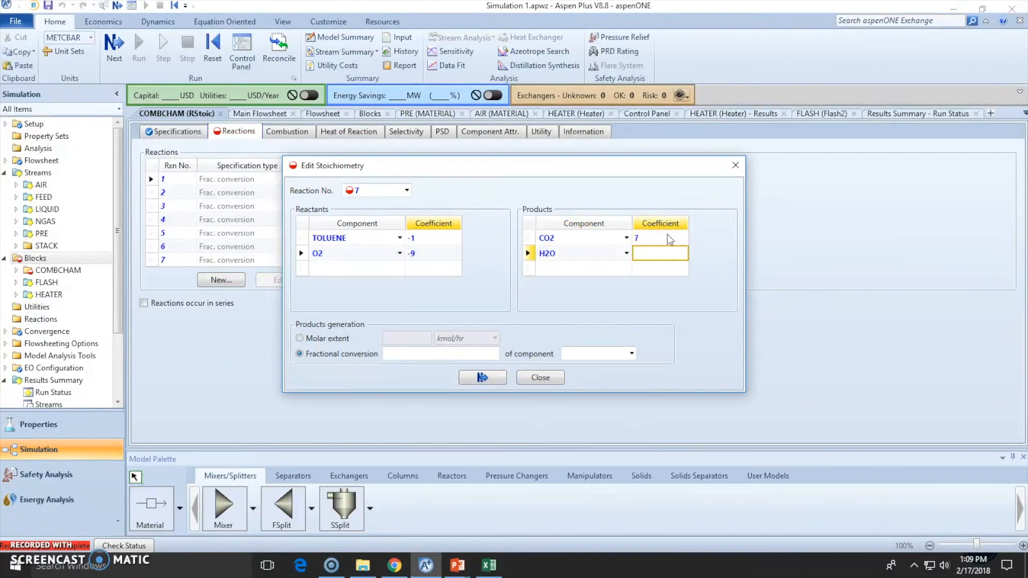
pyautogui.write('4')
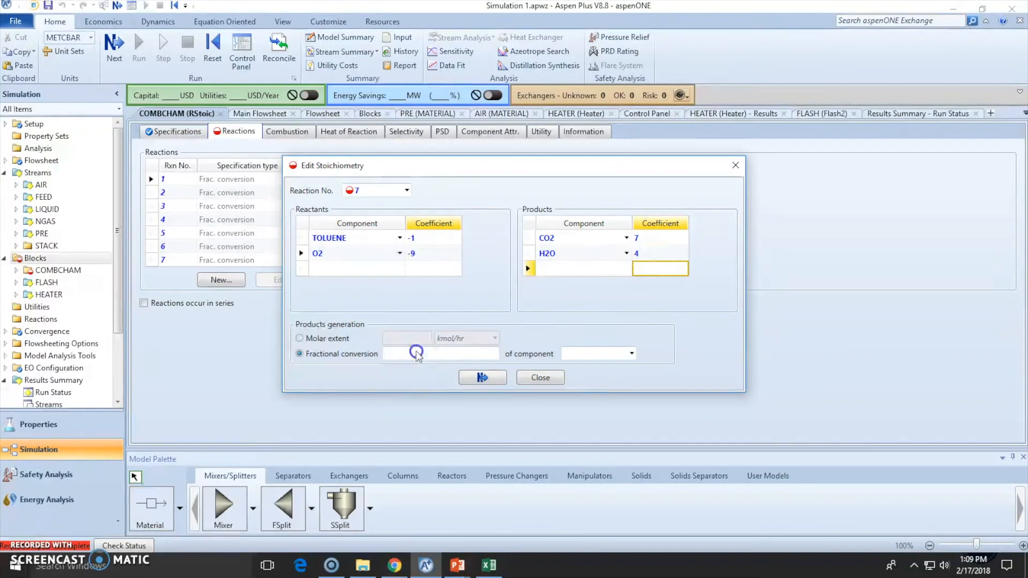
pyautogui.click(631, 354)
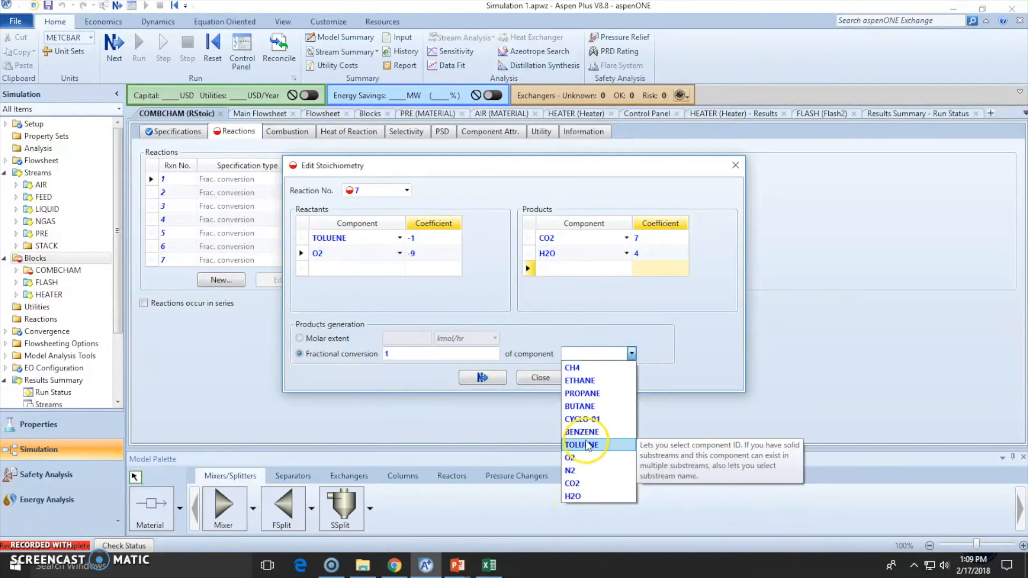
pyautogui.click(541, 377)
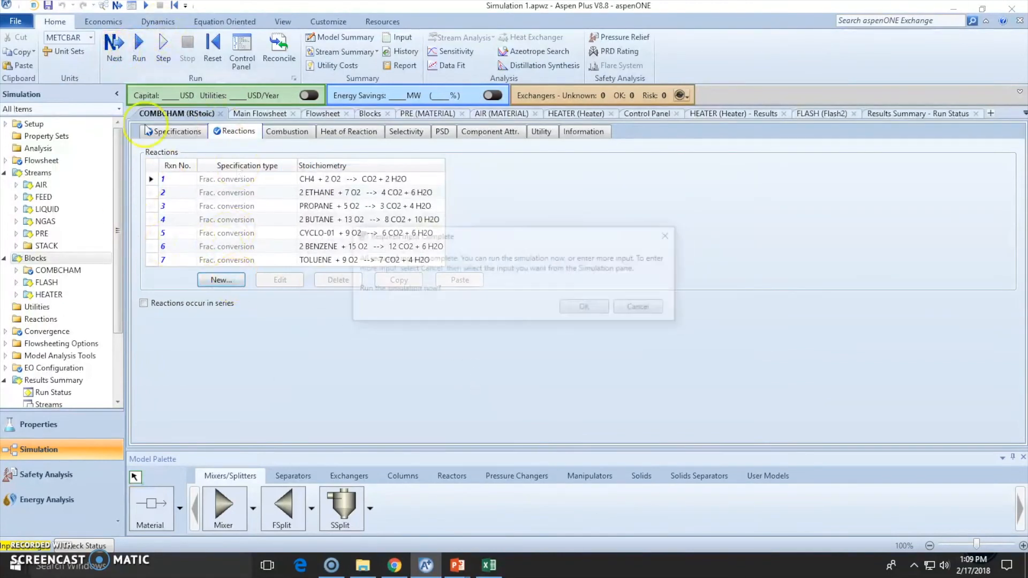
# - Run the simulation and view COMBCHAM's summary stream results for NGAS versus STACK
pyautogui.click(582, 307)
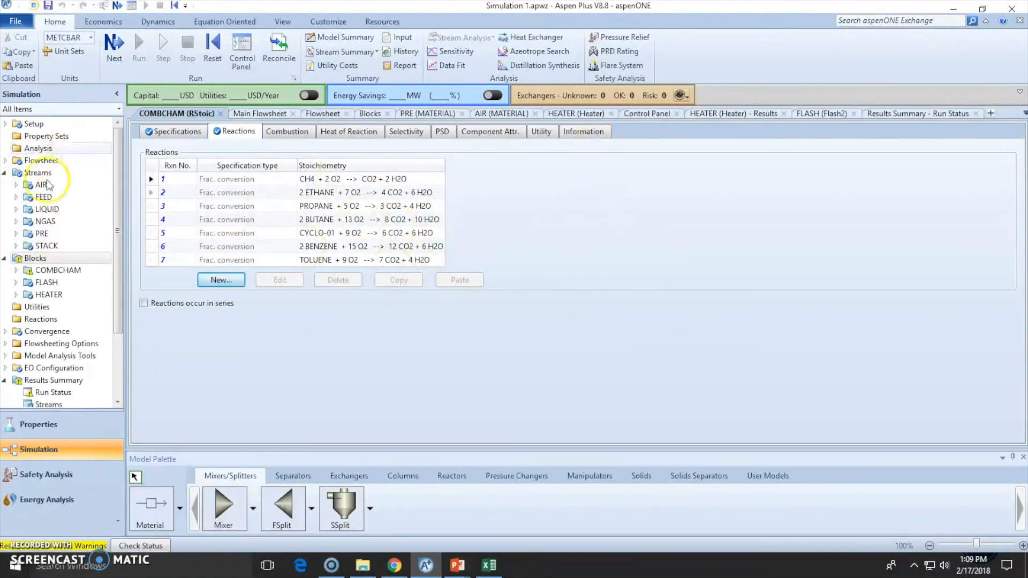
pyautogui.click(58, 269)
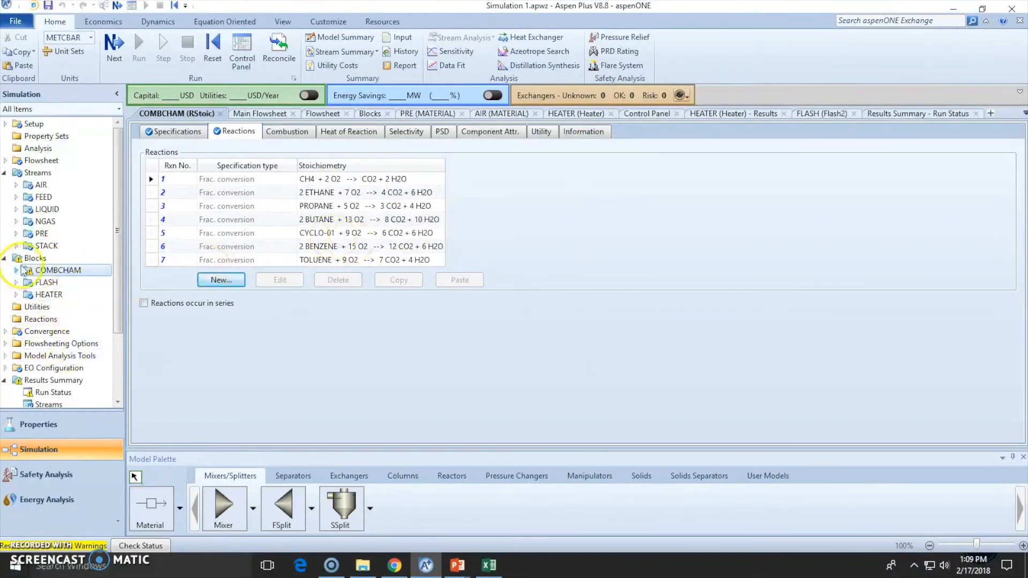
pyautogui.click(15, 269)
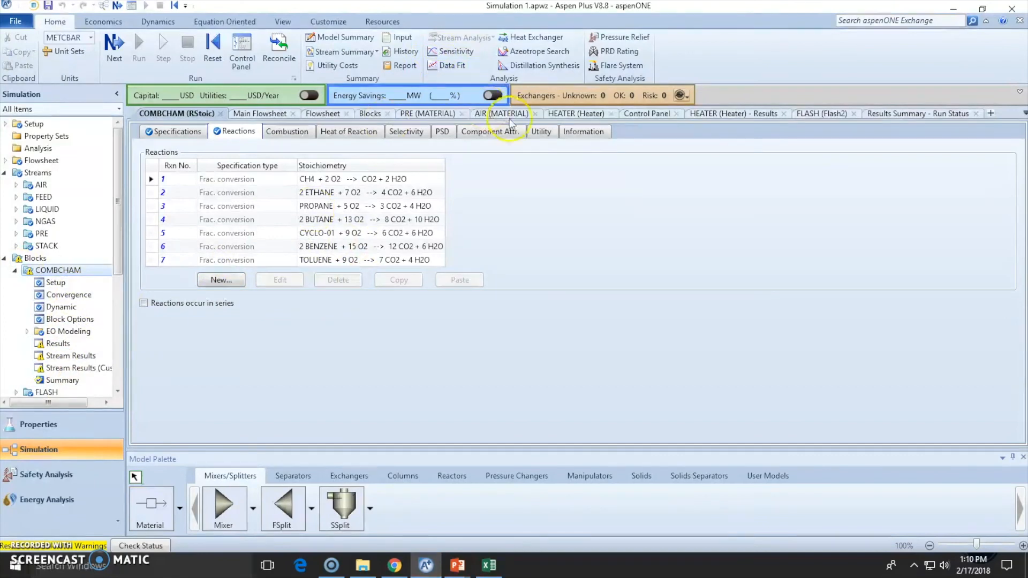
pyautogui.click(260, 114)
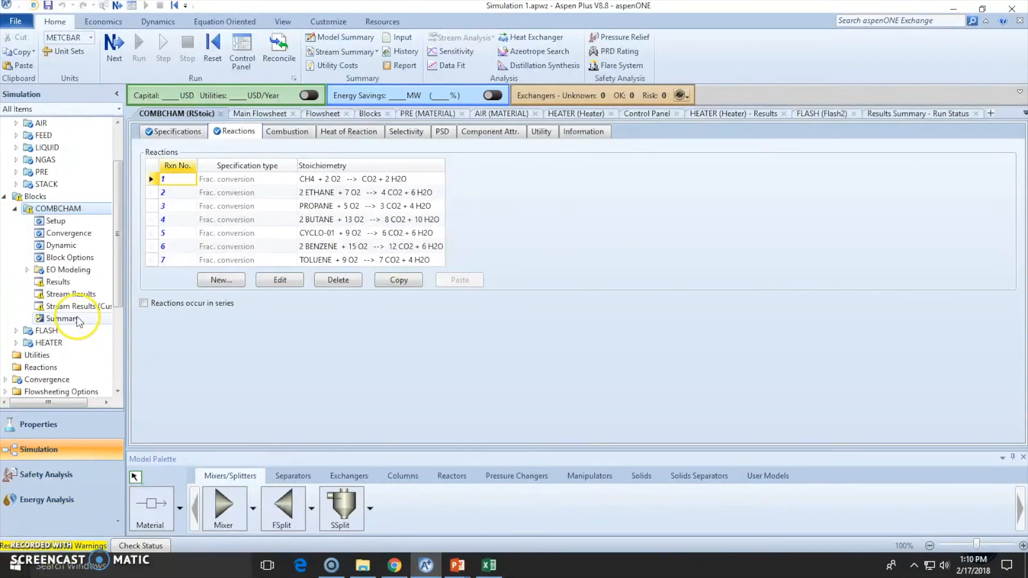
pyautogui.click(58, 281)
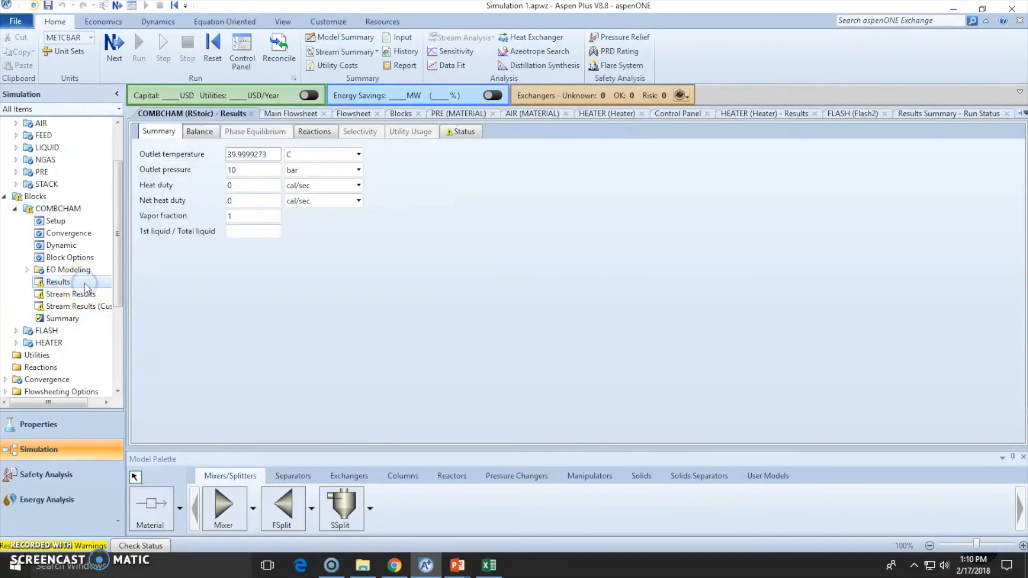
pyautogui.click(63, 318)
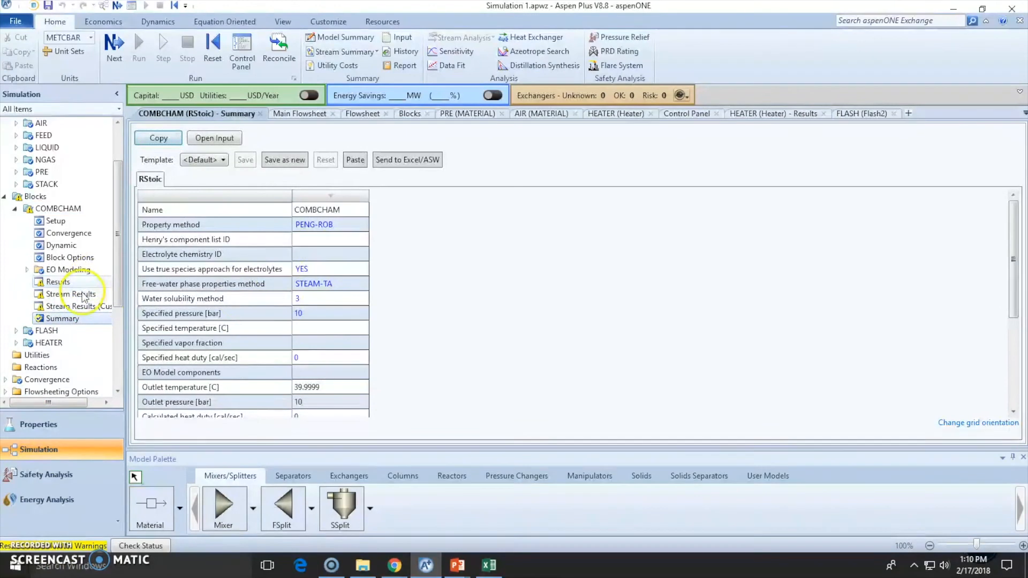
pyautogui.scroll(-3)
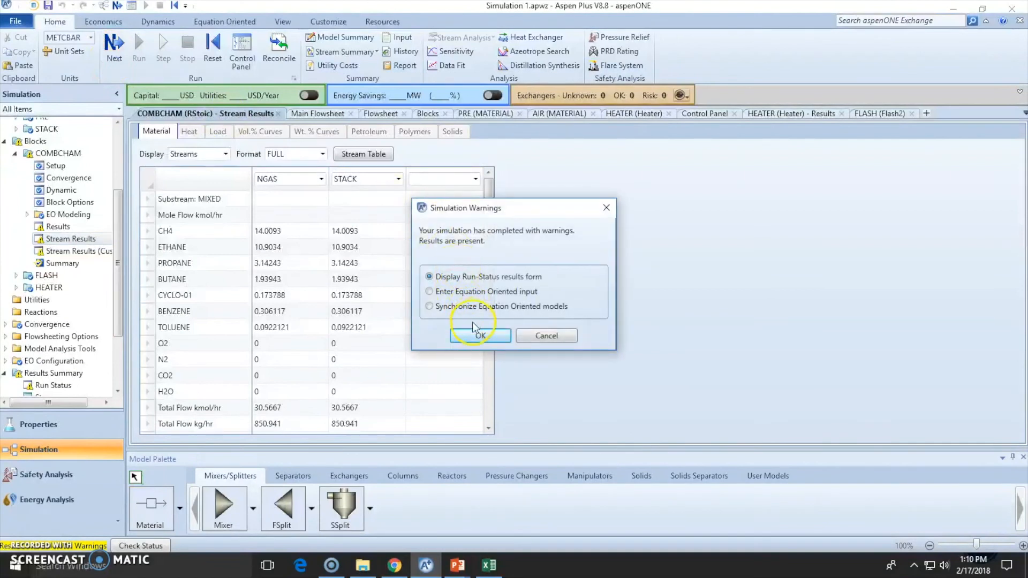
# - Read the run status warnings, then view the AIR stream input (1200 kmol/hr, 0.21 O2/0.79 N2)
pyautogui.click(480, 335)
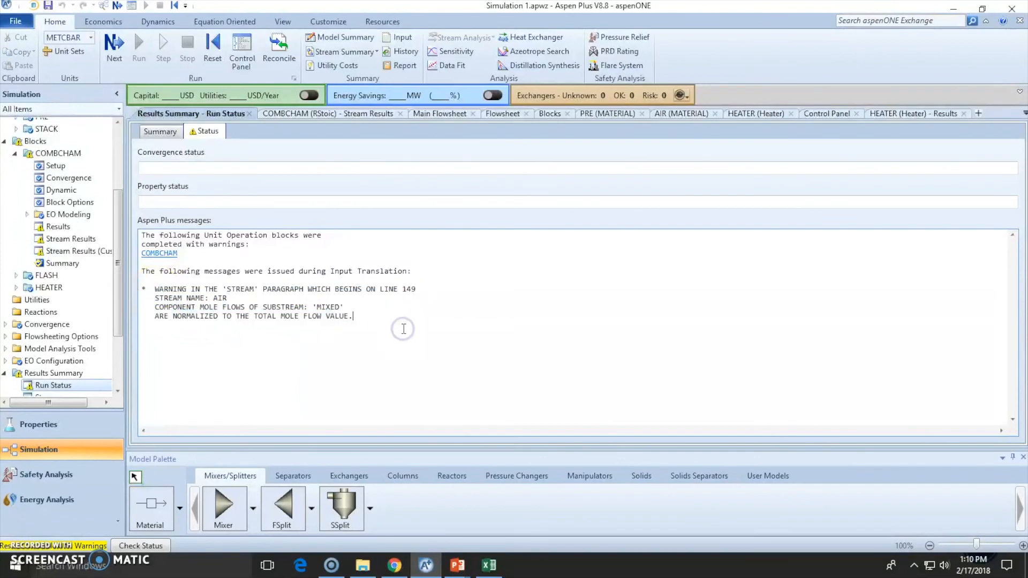
pyautogui.click(251, 113)
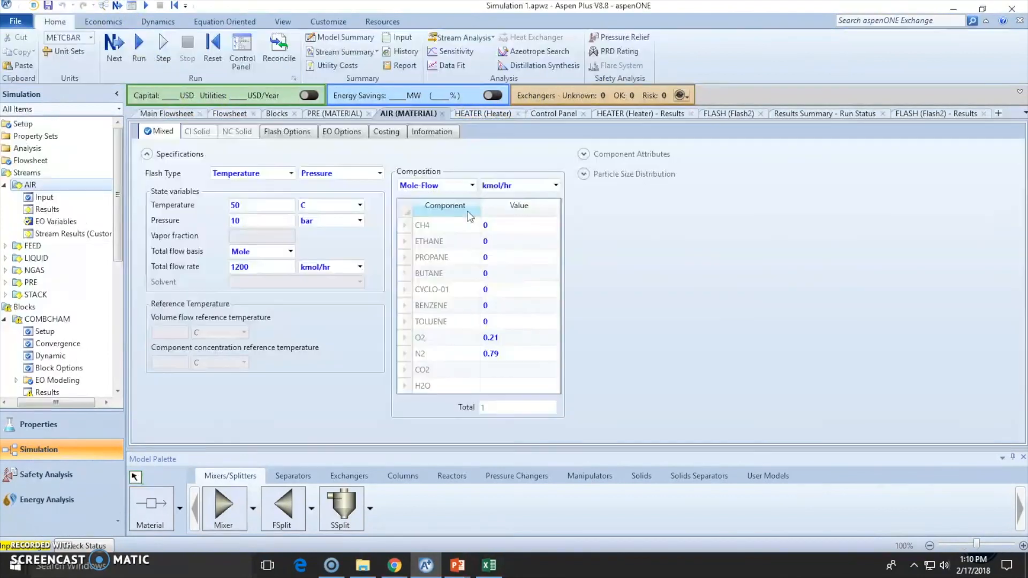
# - Rerun and check STACK results: no hydrocarbons, only O2, N2, CO2 and H2O
pyautogui.click(167, 114)
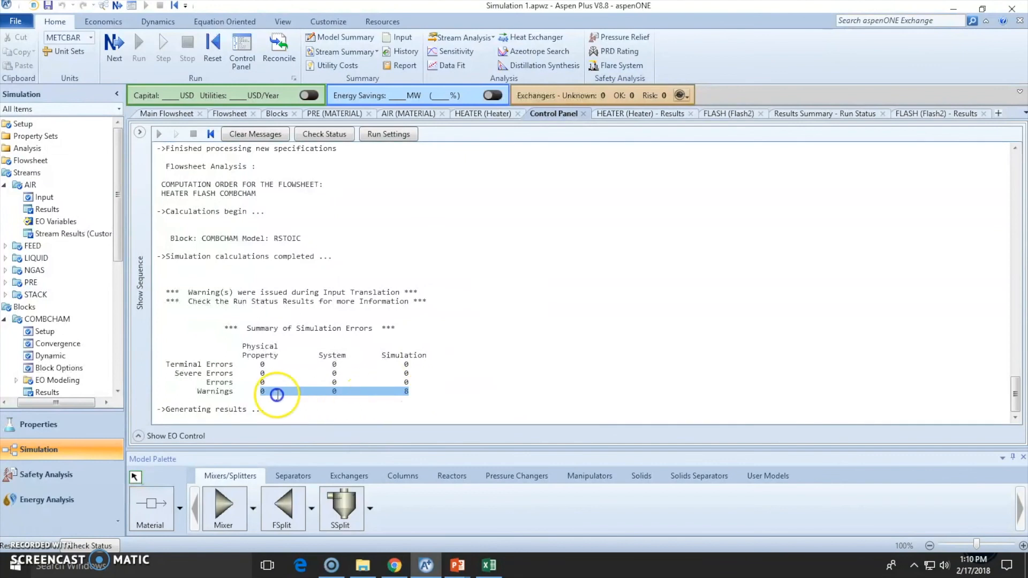
pyautogui.click(166, 114)
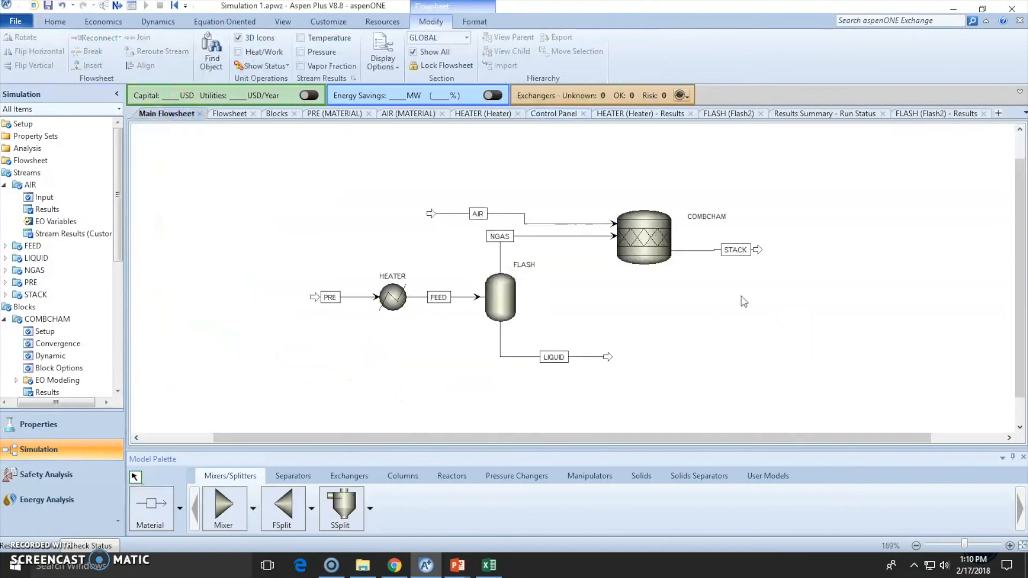
pyautogui.click(47, 319)
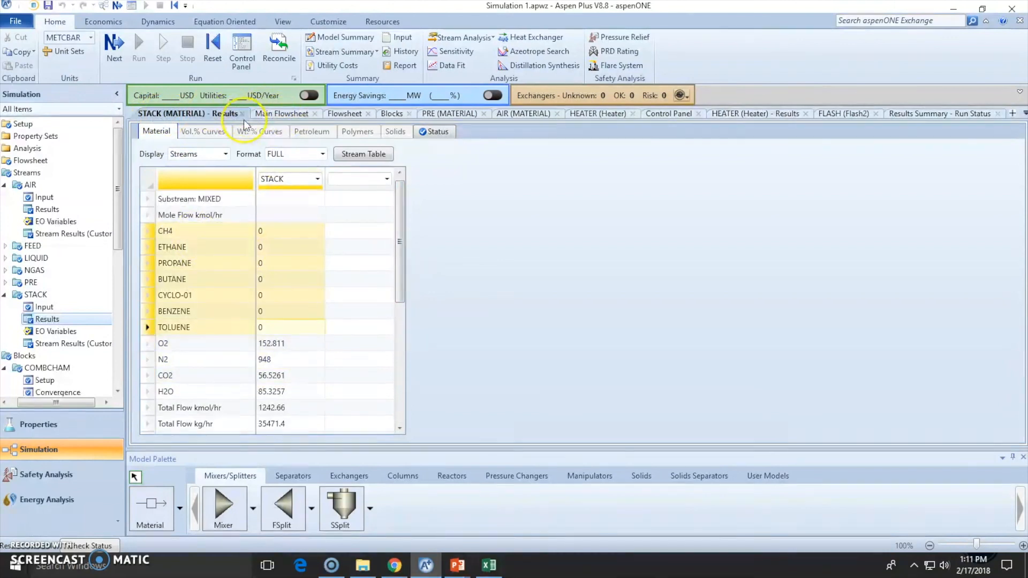
pyautogui.click(284, 113)
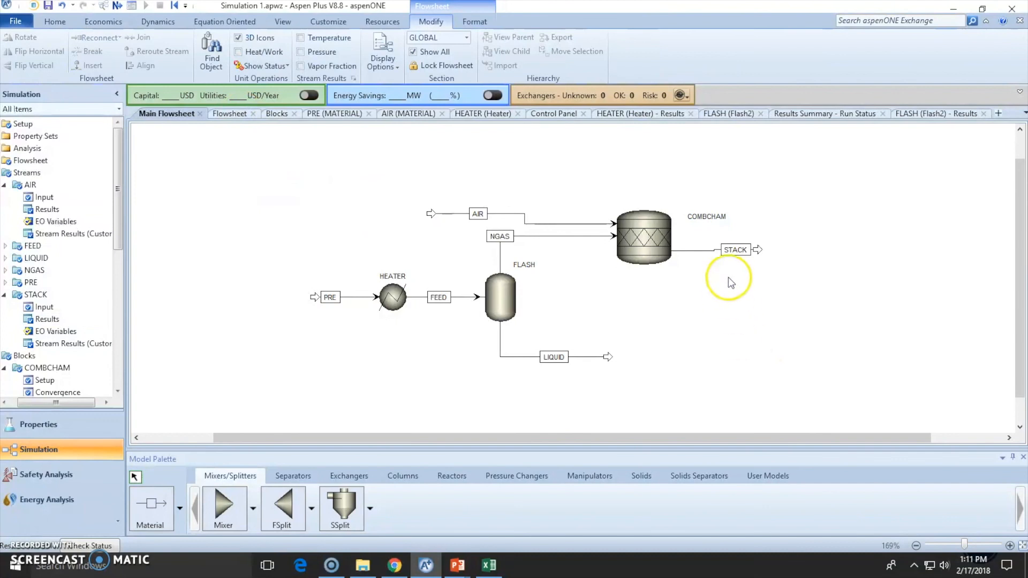